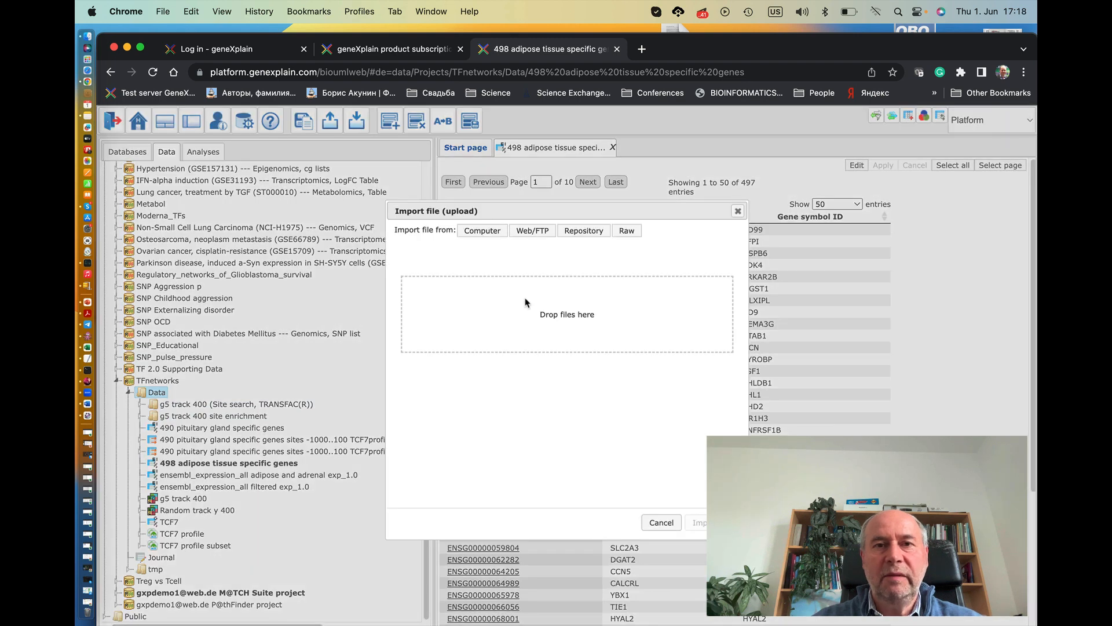
mouse_move(613, 273)
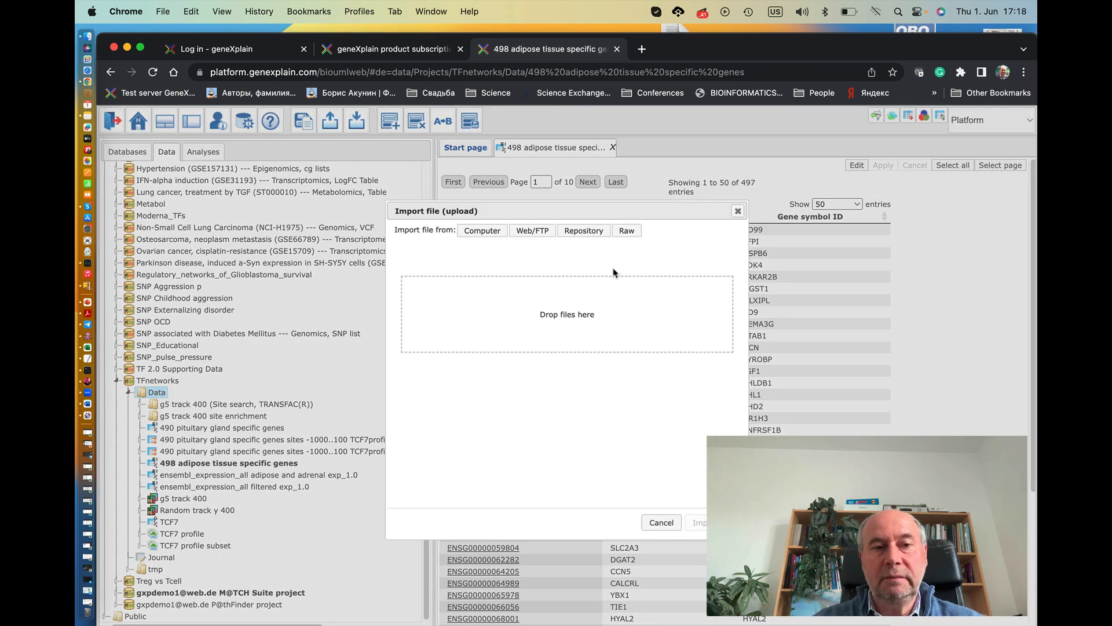
mouse_move(598, 268)
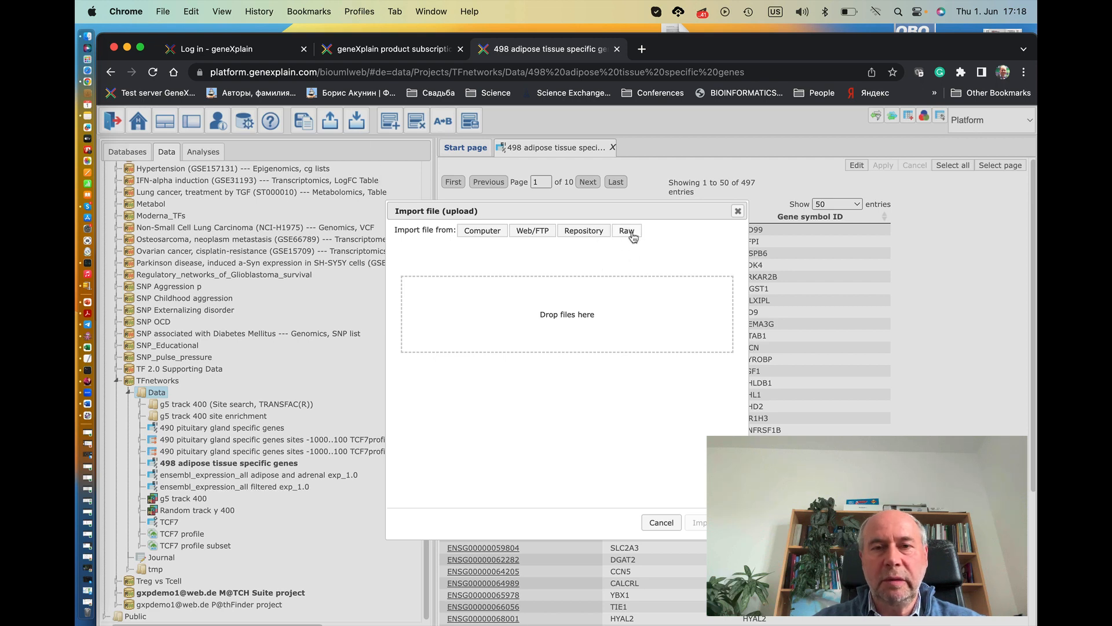
Enter a raw text file named PPARG whose content is the gene symbol PPARG
click(627, 230)
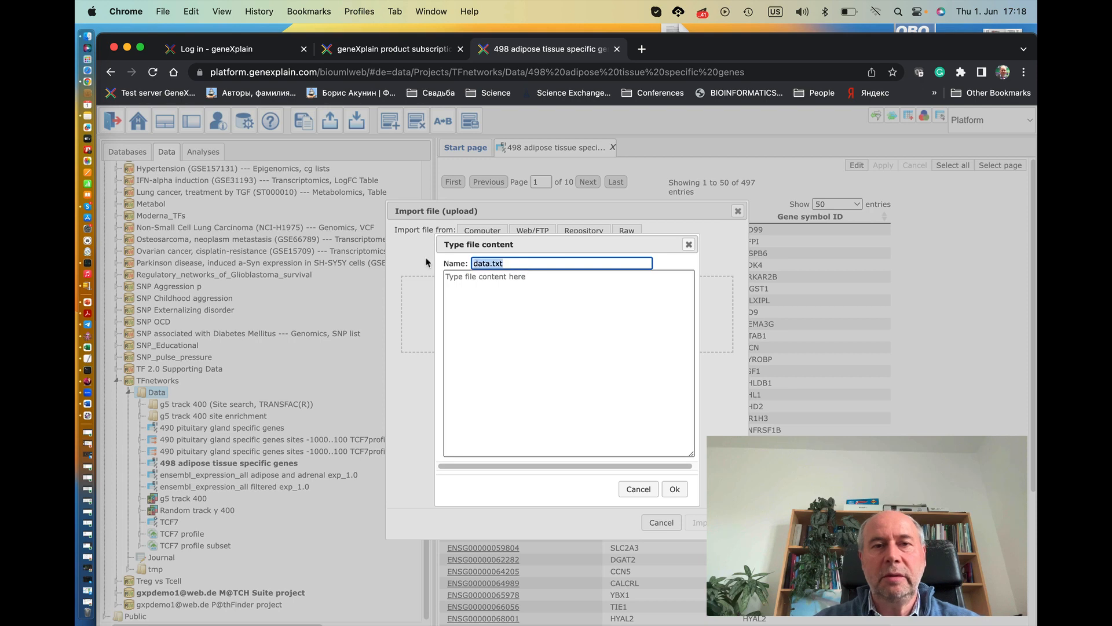
text(P)
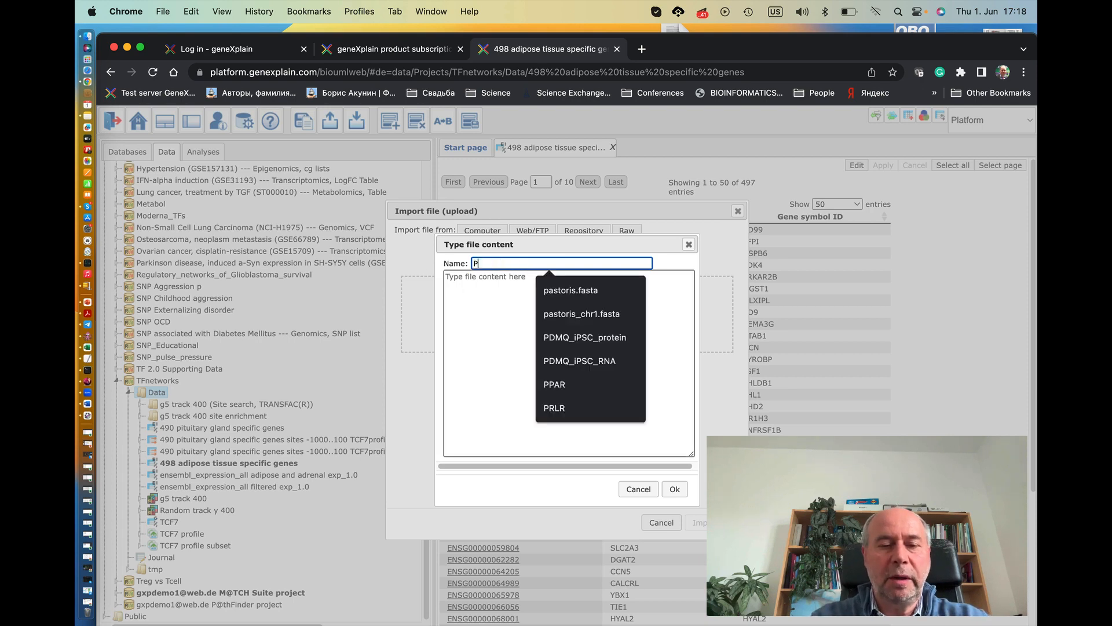
click(554, 384)
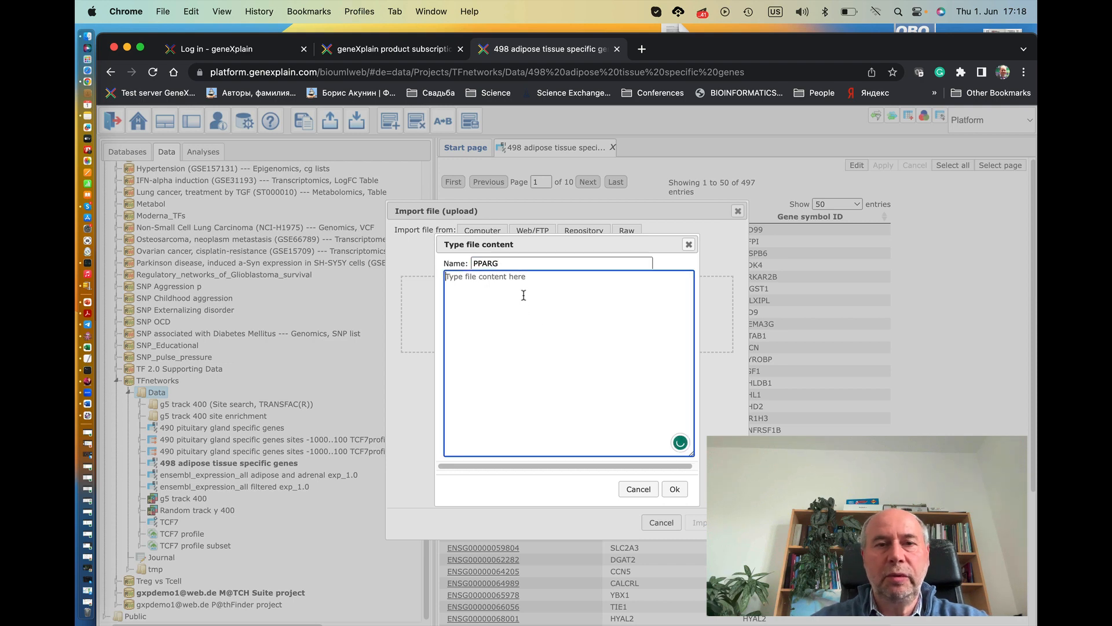
text(PPARG)
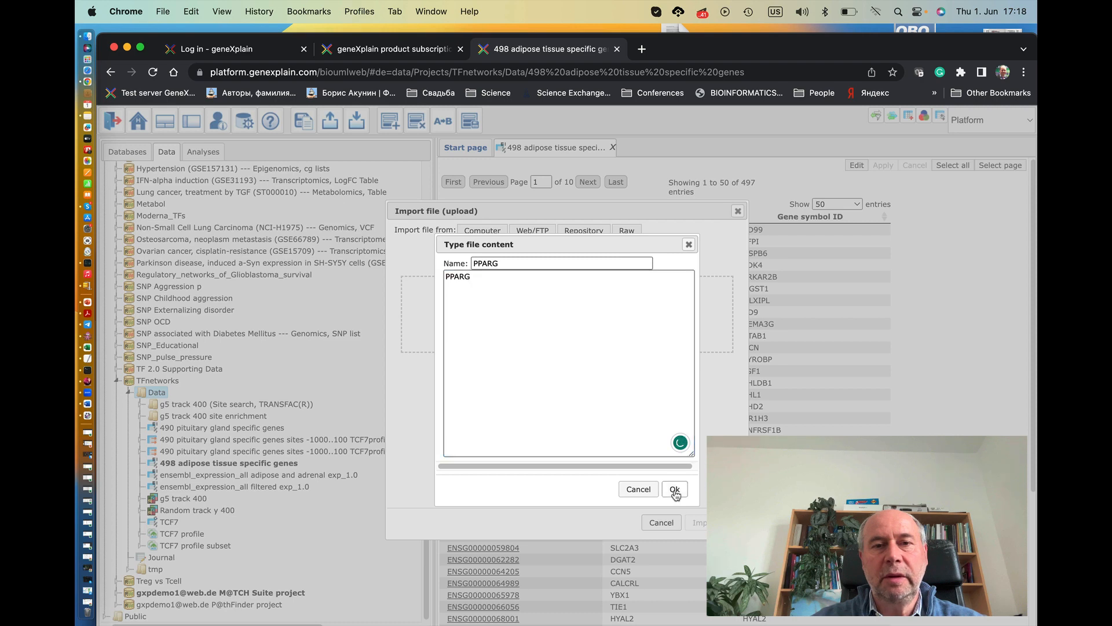
click(674, 489)
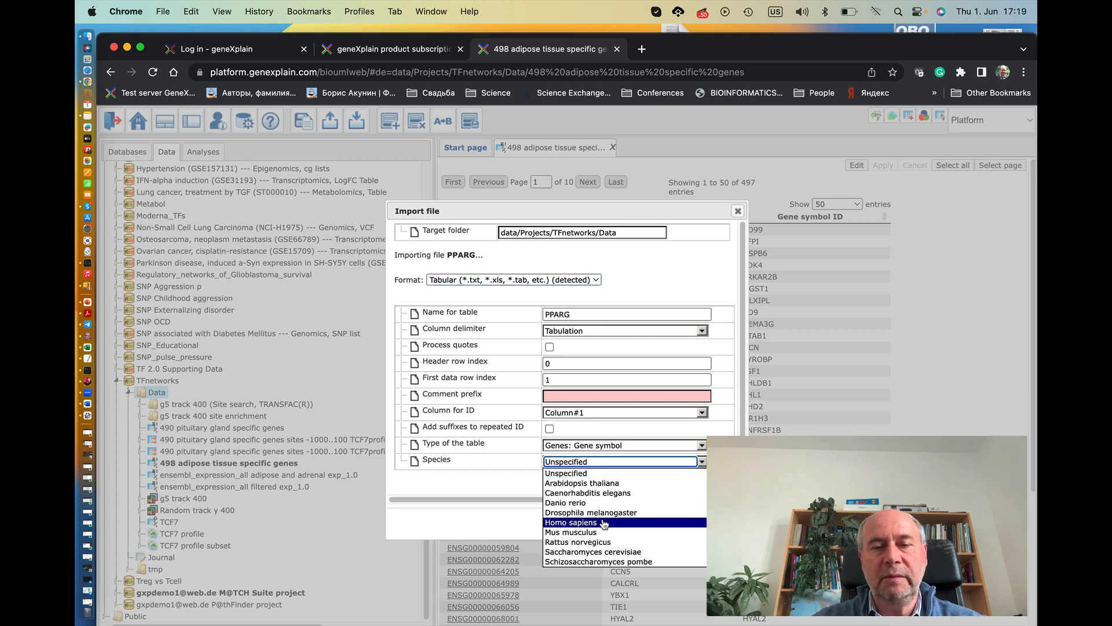
Set the PPARG table's species to Homo sapiens and import it
click(572, 522)
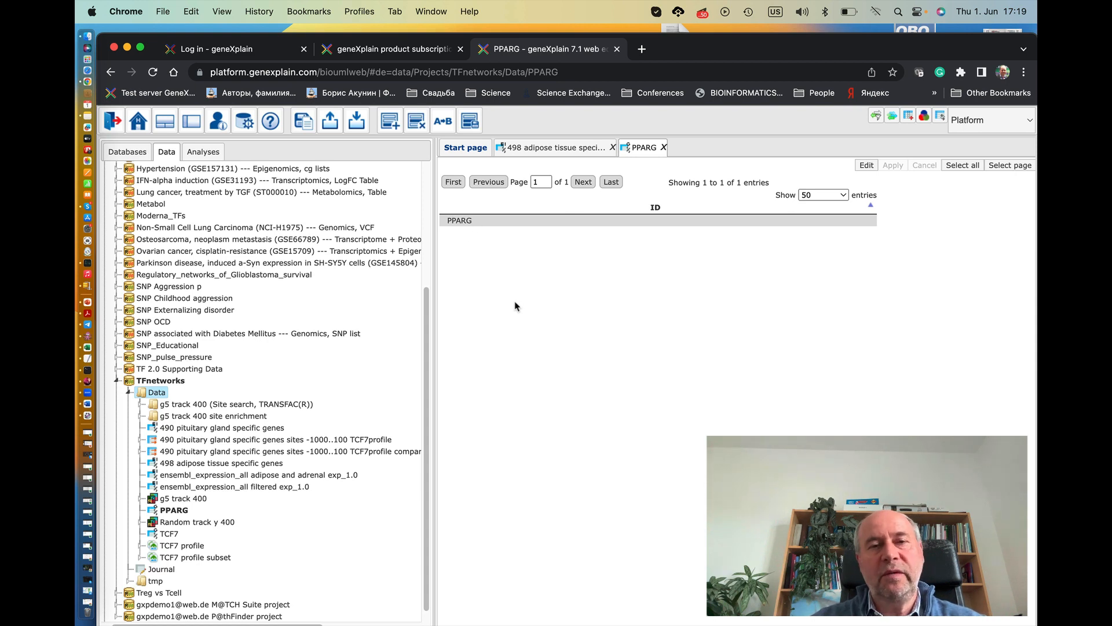
mouse_move(451, 307)
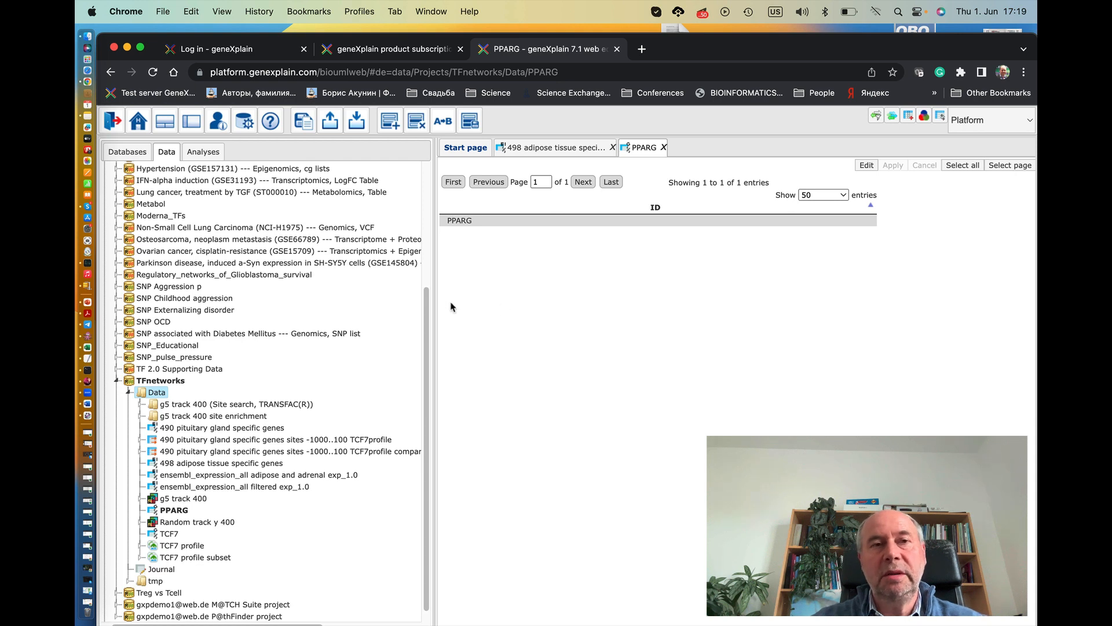
mouse_move(456, 311)
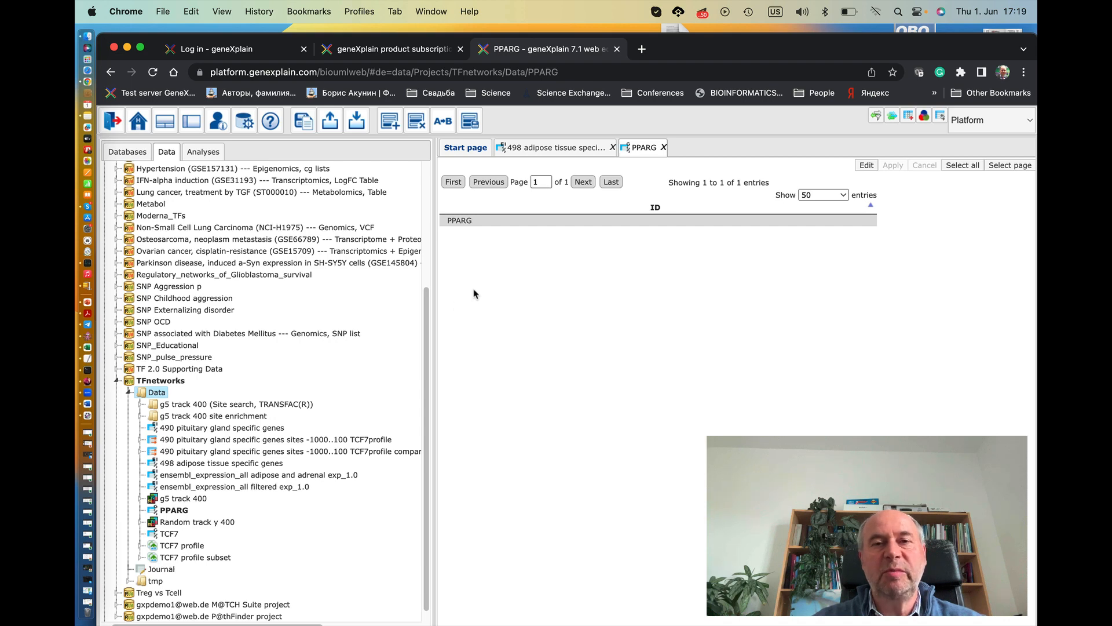
mouse_move(423, 273)
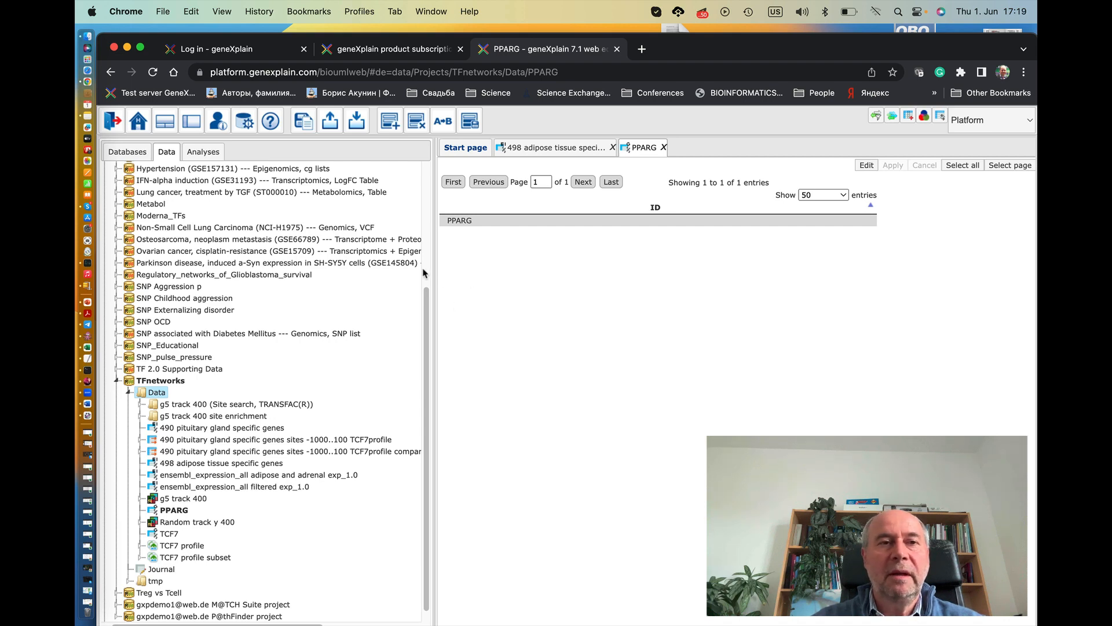
Open Site analysis > Create profile from gene table with the PPARG table as gene set
click(203, 151)
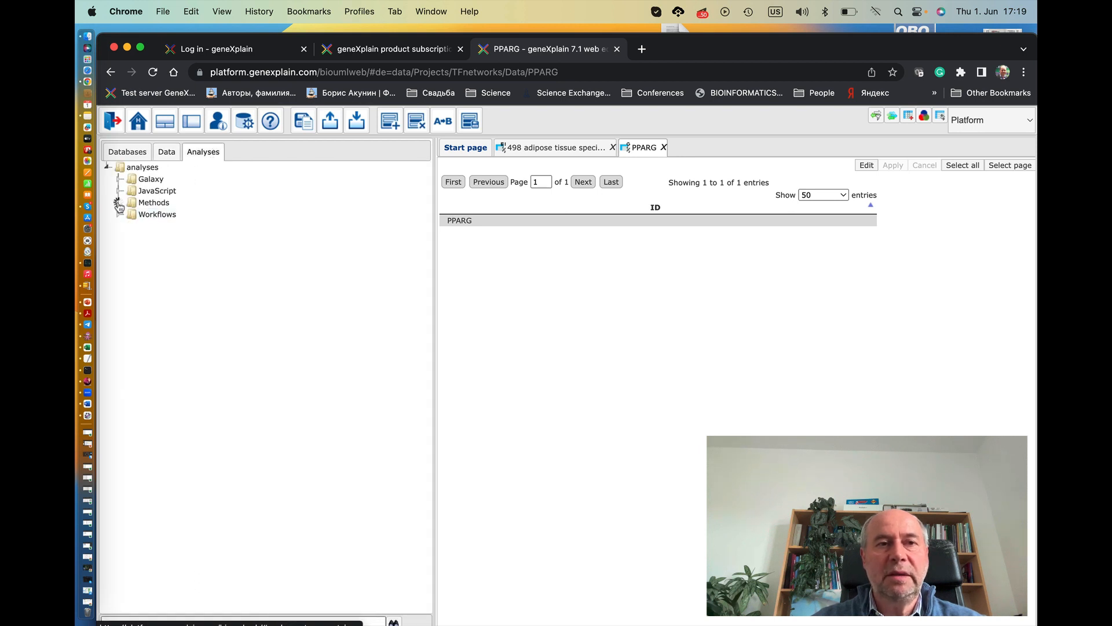
click(119, 202)
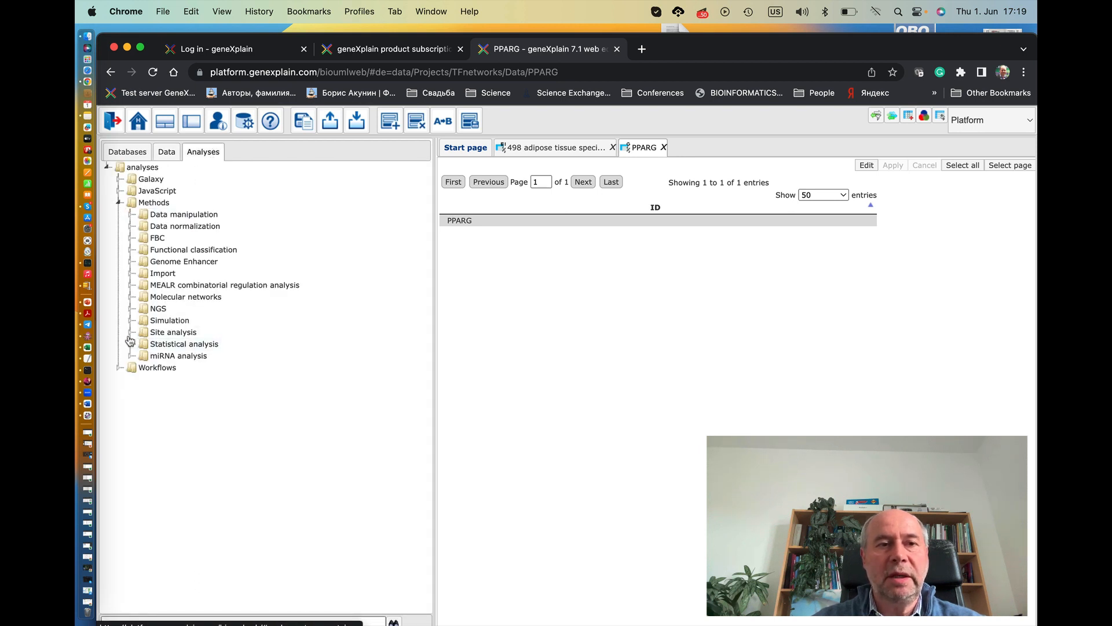
click(130, 332)
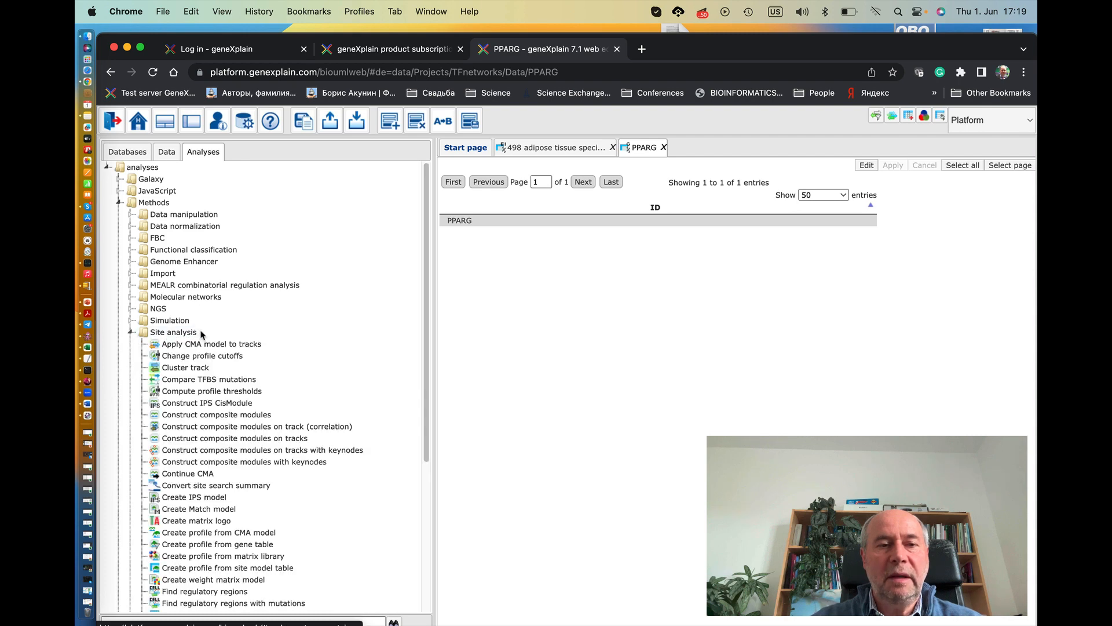
scroll(down, 3)
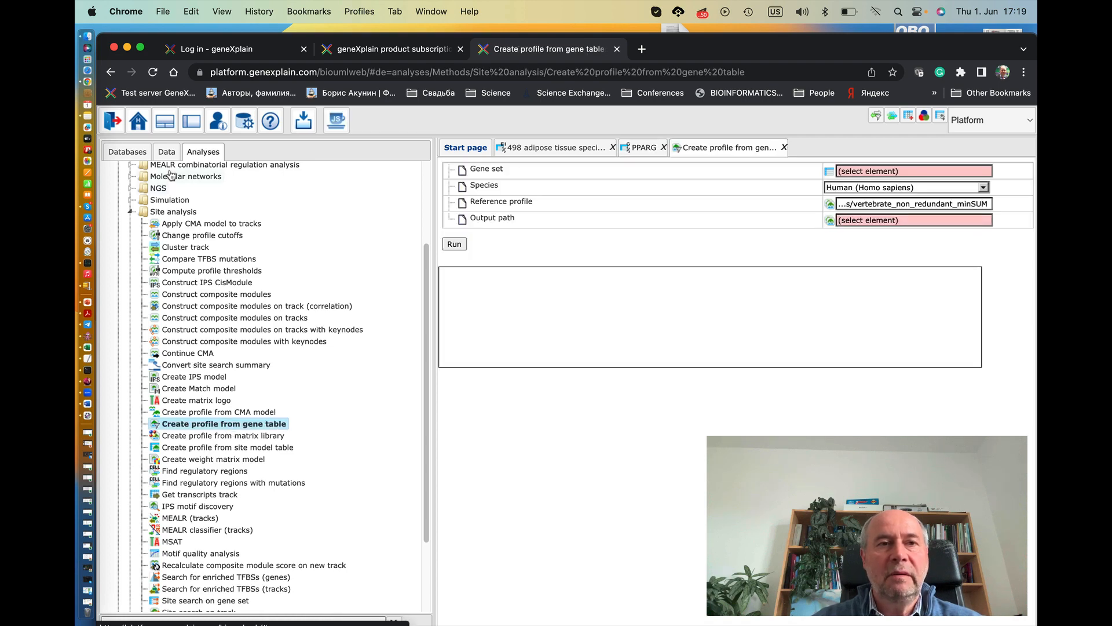
click(166, 151)
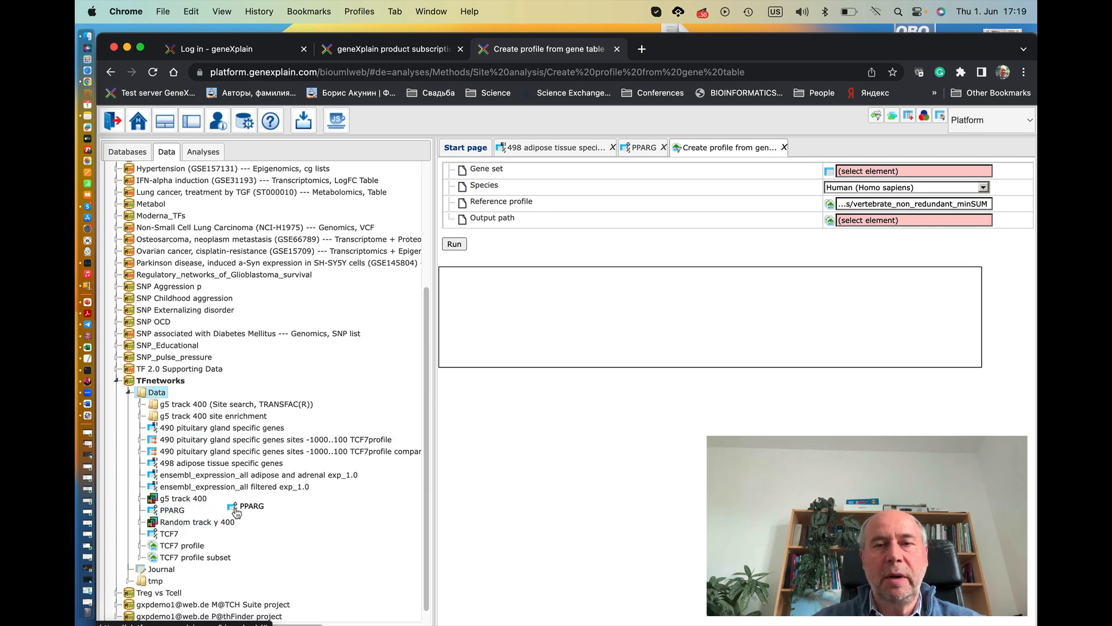
drag(241, 506, 890, 171)
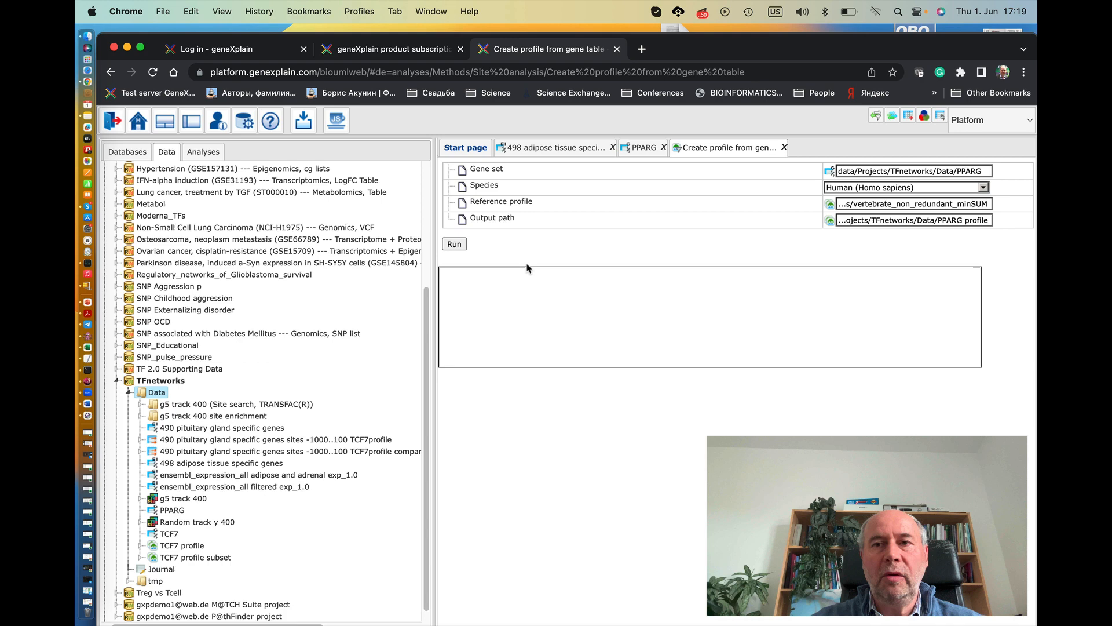
mouse_move(786, 224)
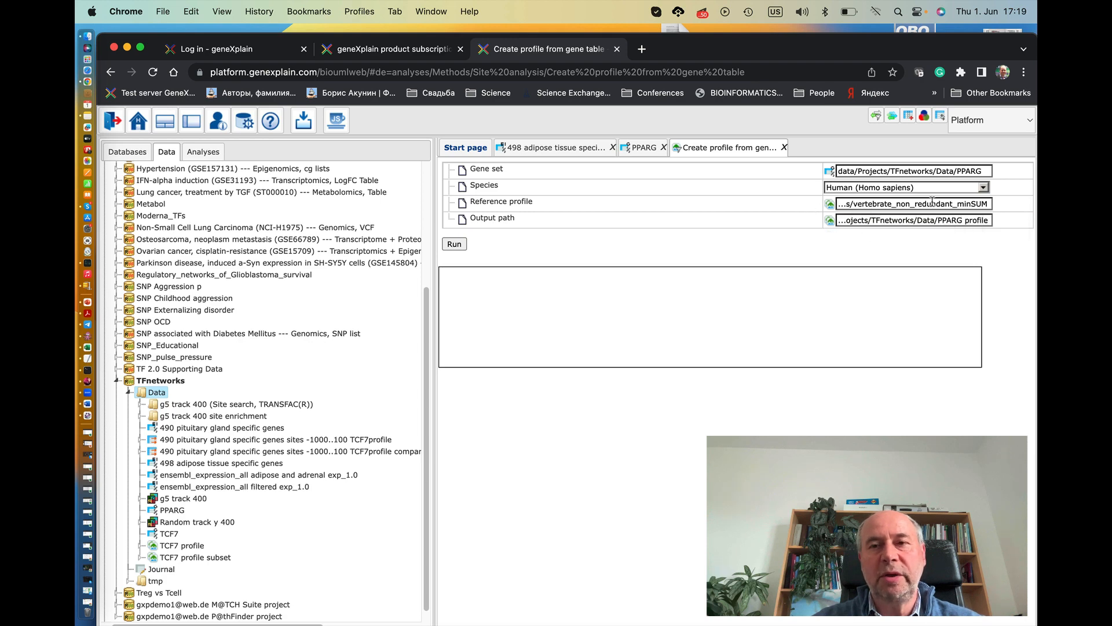
Replace vertebrate_non_redundant_minSUM with vertebrate_human_p0.001 as the reference profile
click(829, 203)
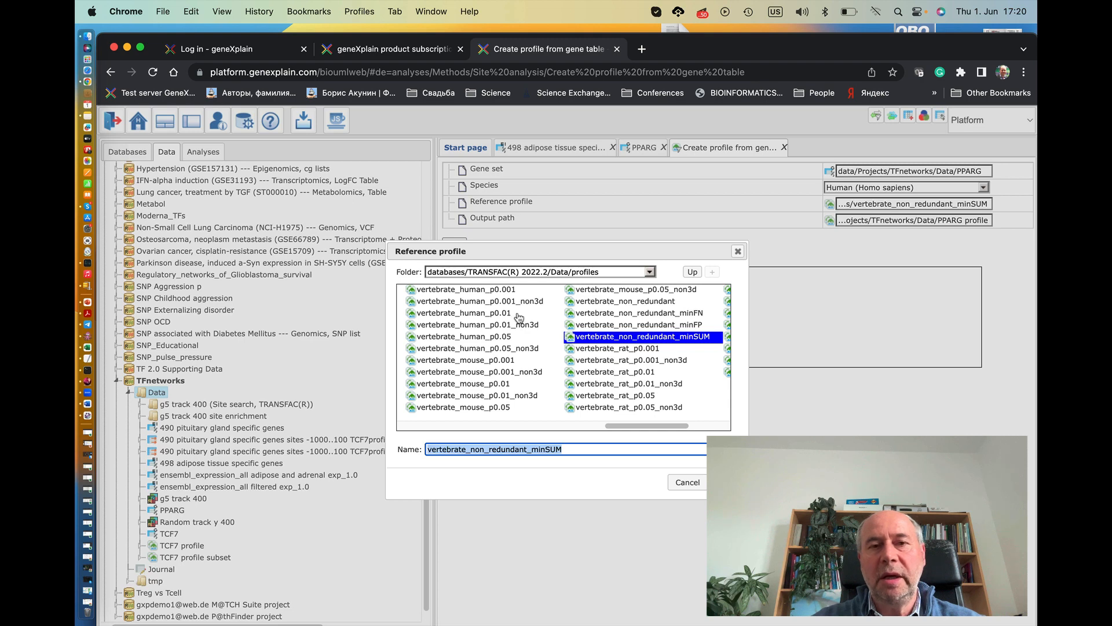
mouse_move(479, 296)
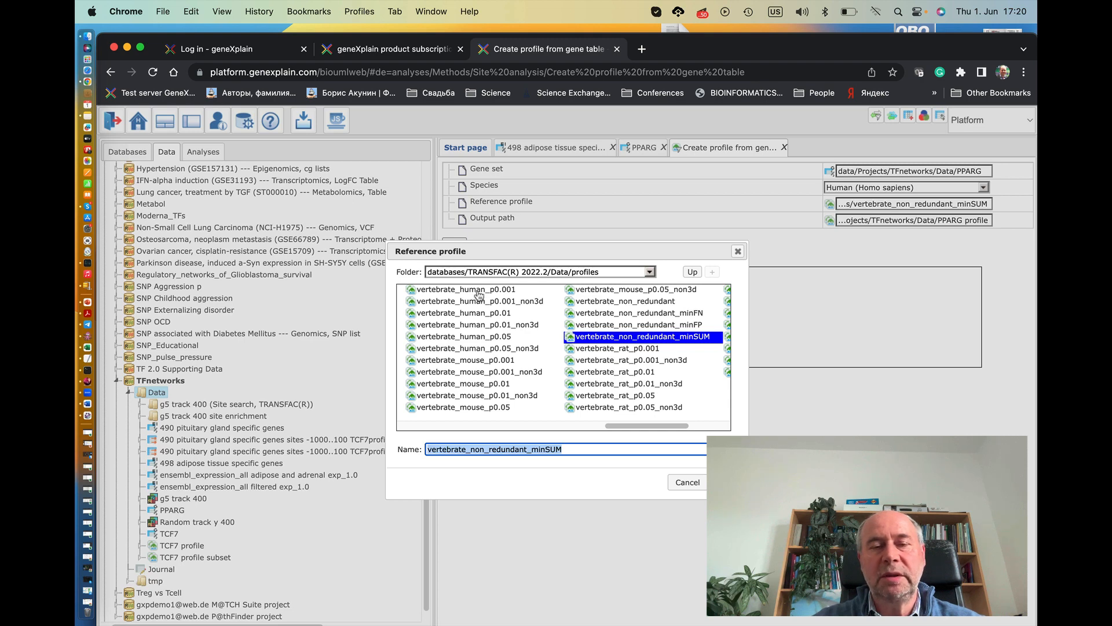
mouse_move(464, 288)
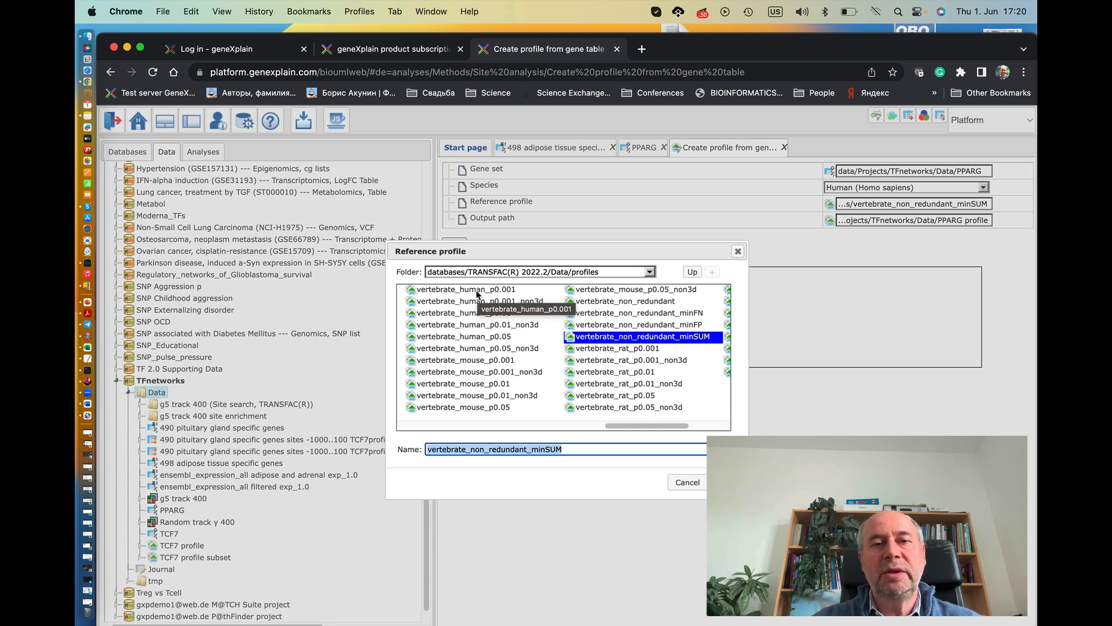
mouse_move(474, 296)
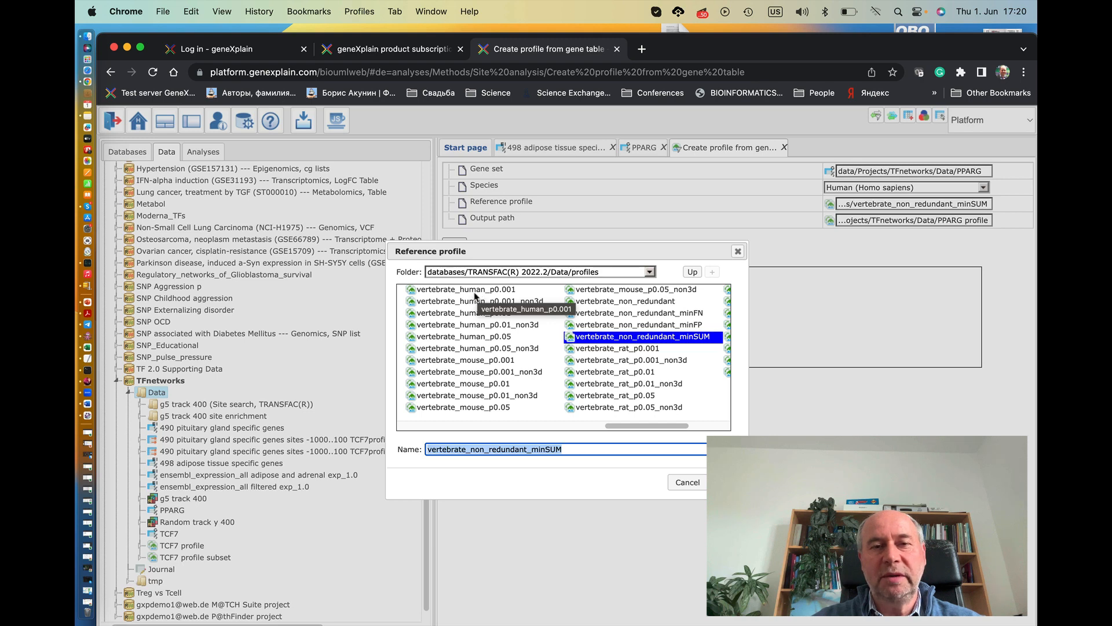
mouse_move(495, 297)
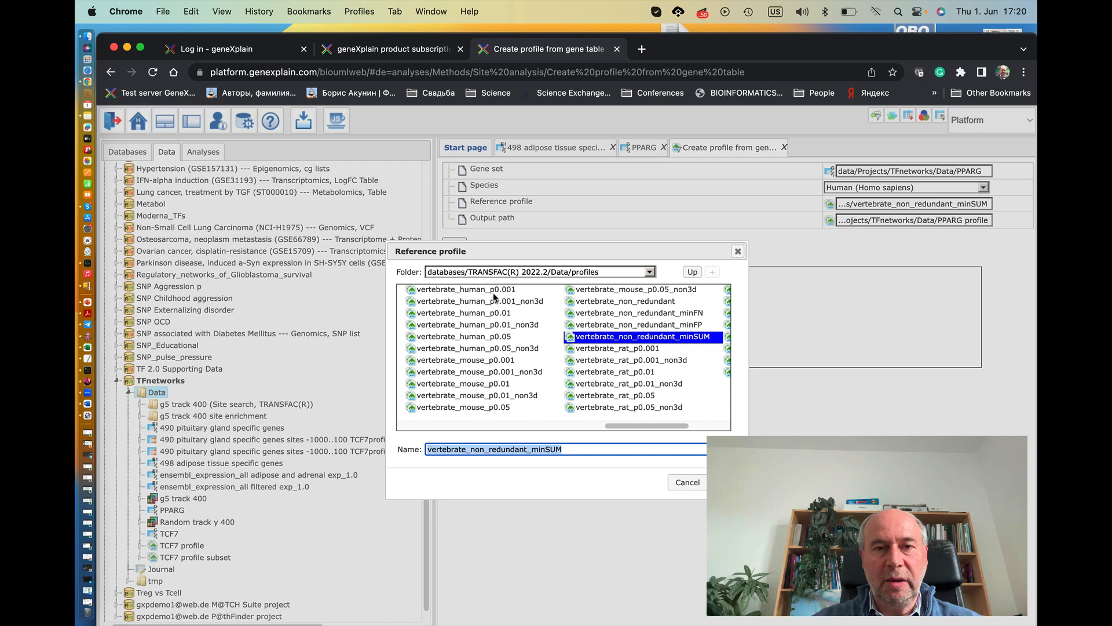
mouse_move(515, 297)
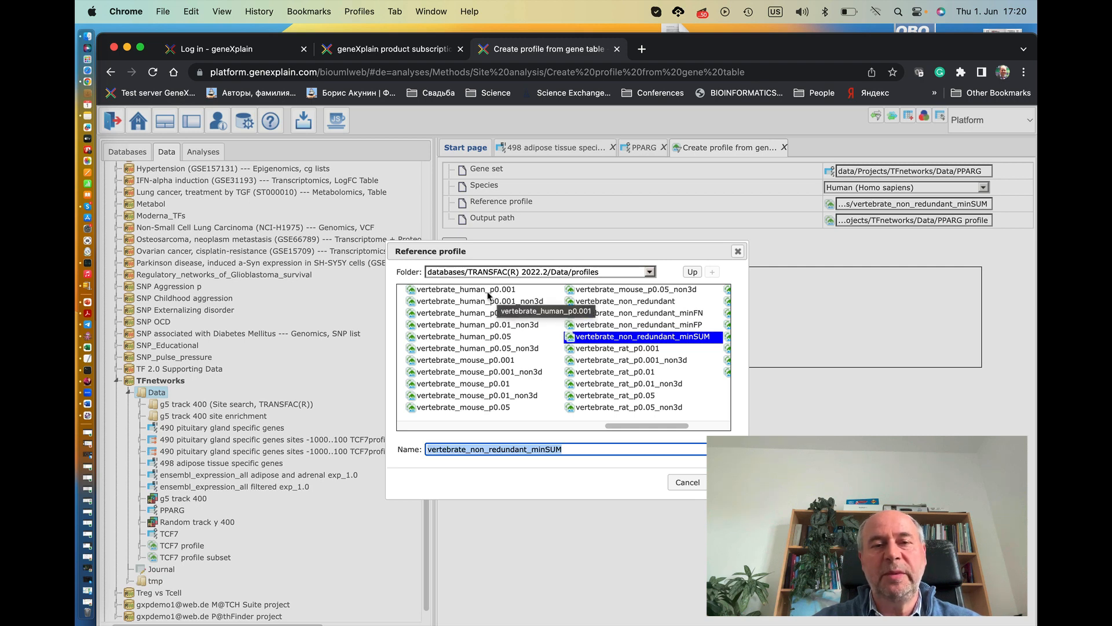
click(466, 289)
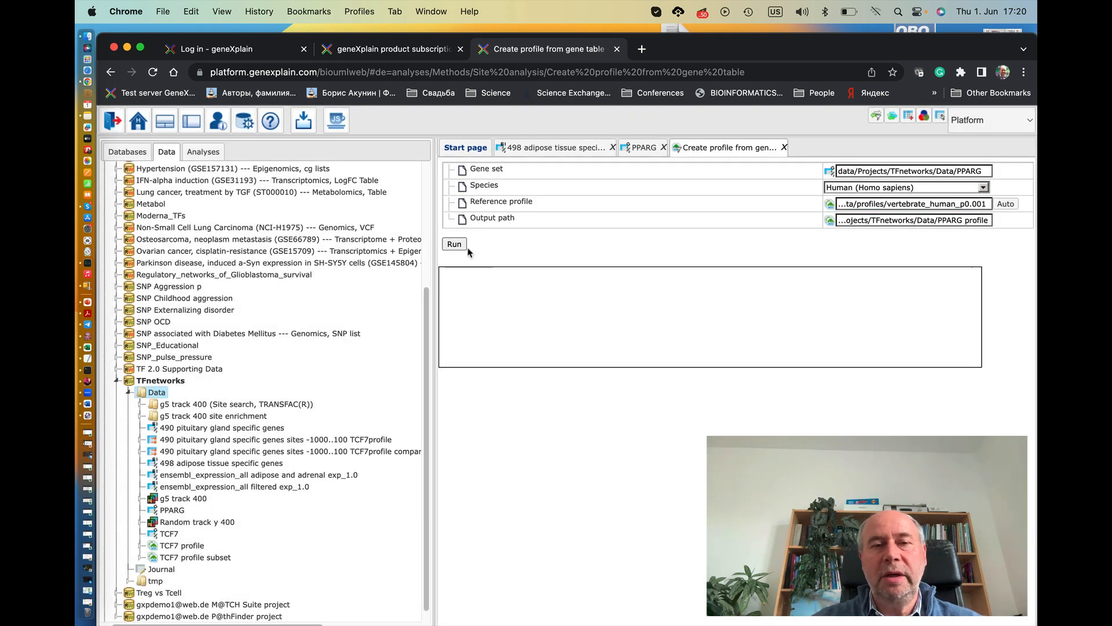
click(454, 243)
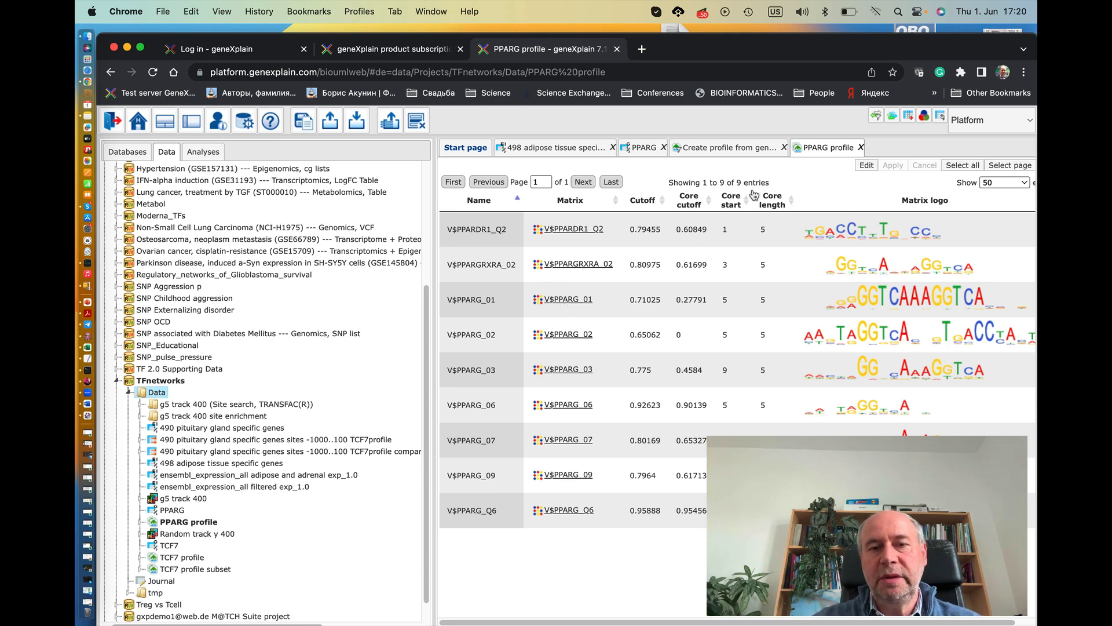
mouse_move(806, 345)
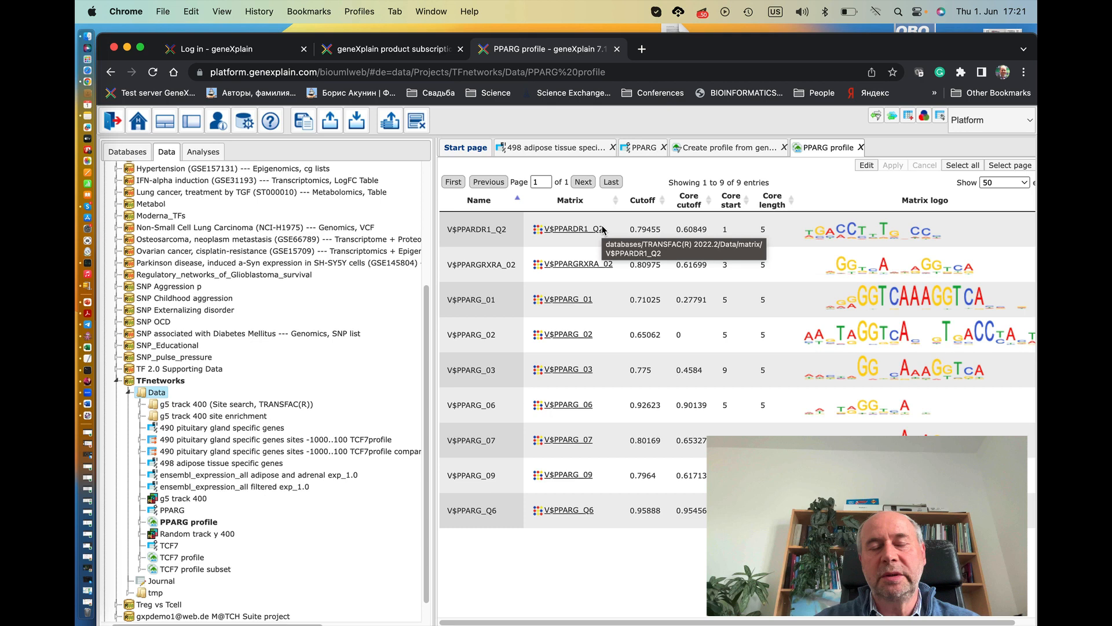
mouse_move(584, 205)
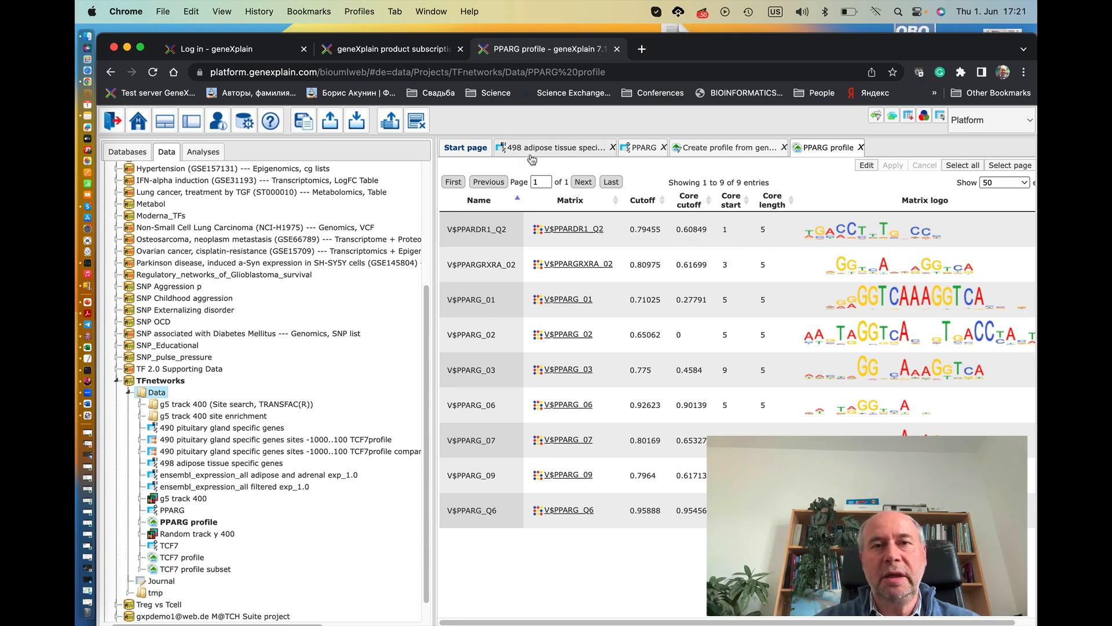
mouse_move(557, 146)
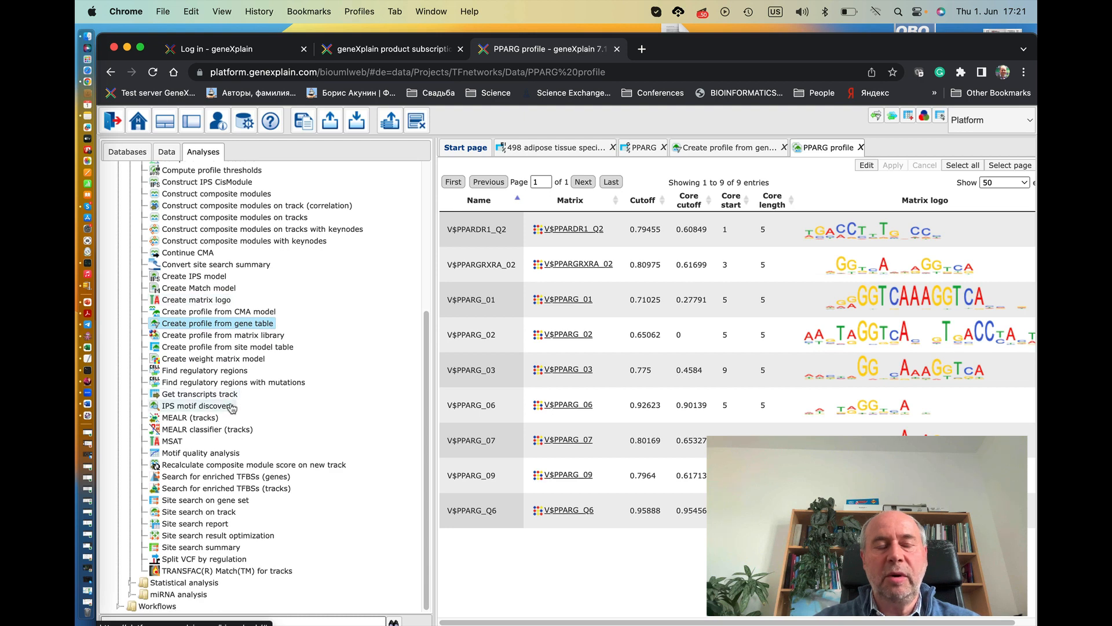
mouse_move(206, 511)
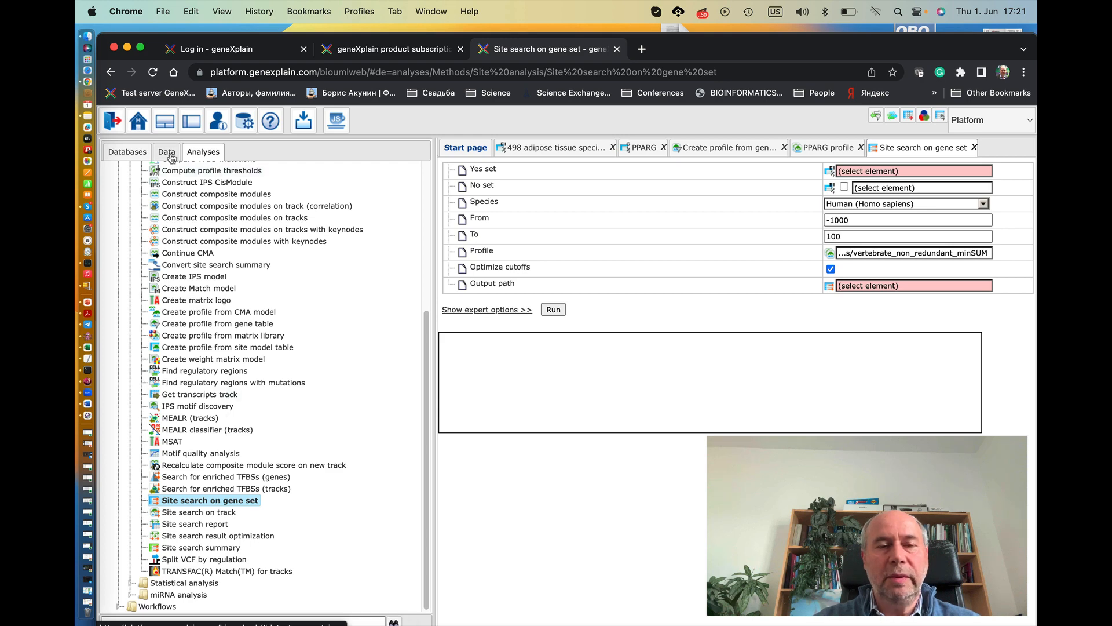
Show the project data folders to pick the adipose gene set
click(167, 151)
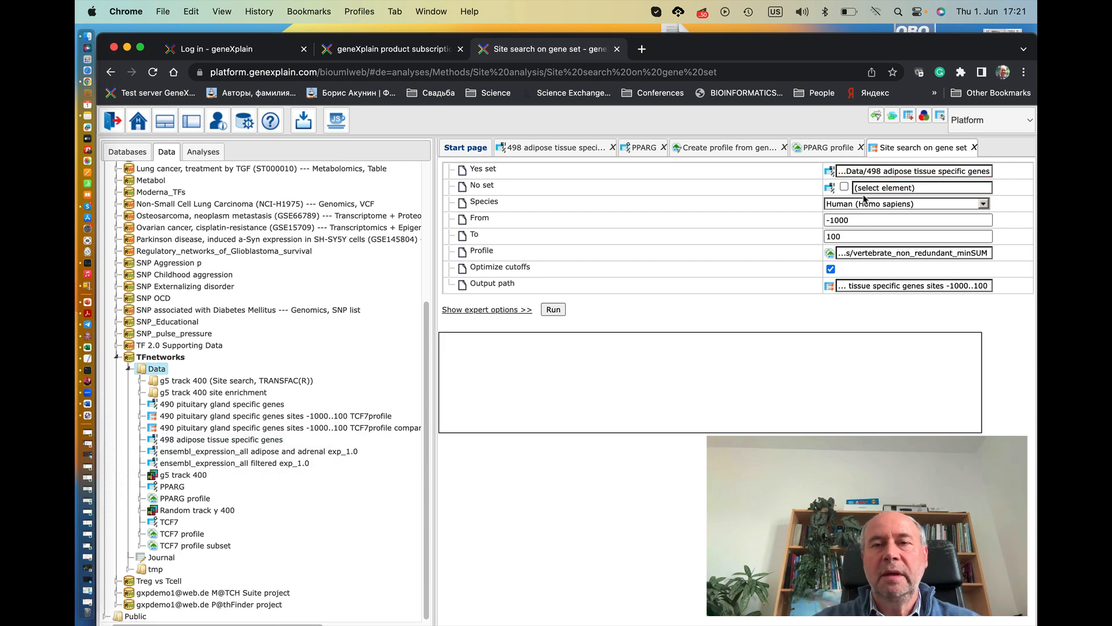
mouse_move(731, 202)
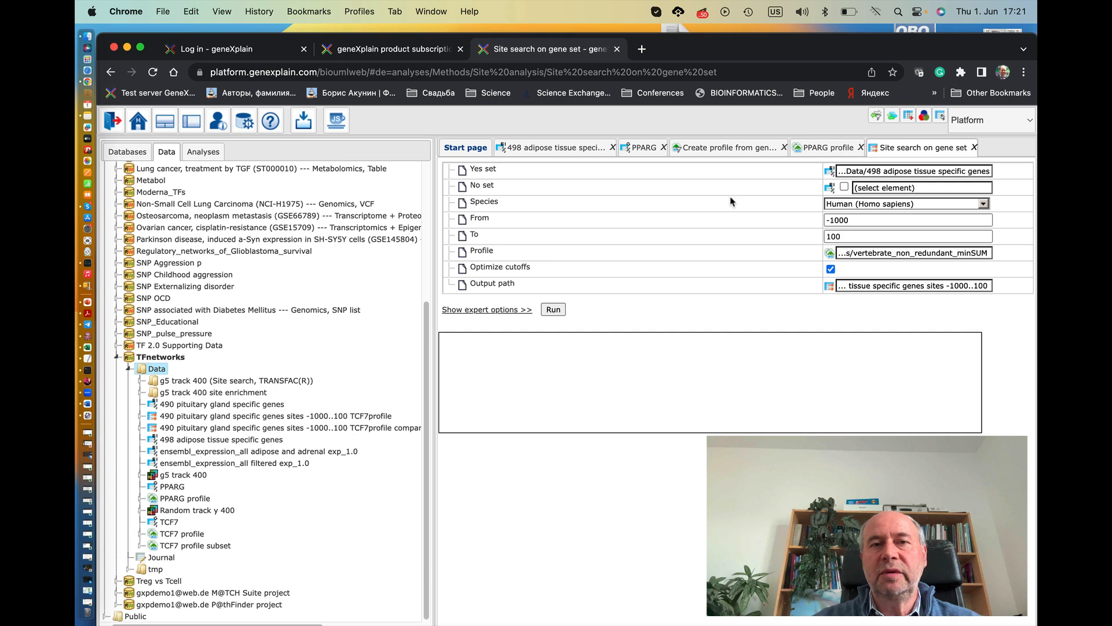
mouse_move(511, 189)
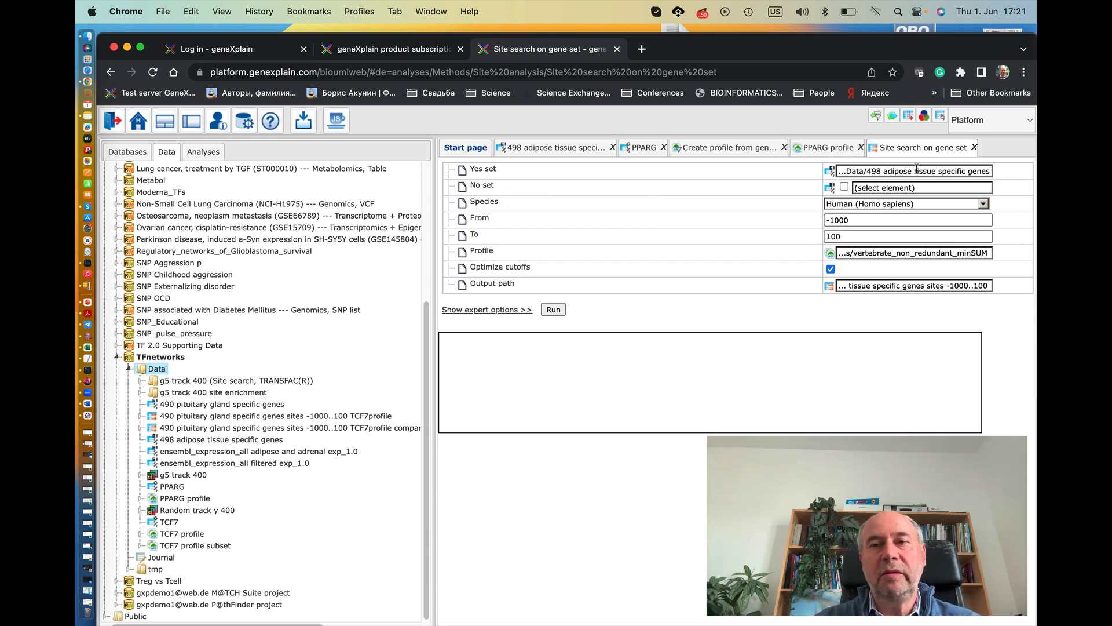
mouse_move(913, 171)
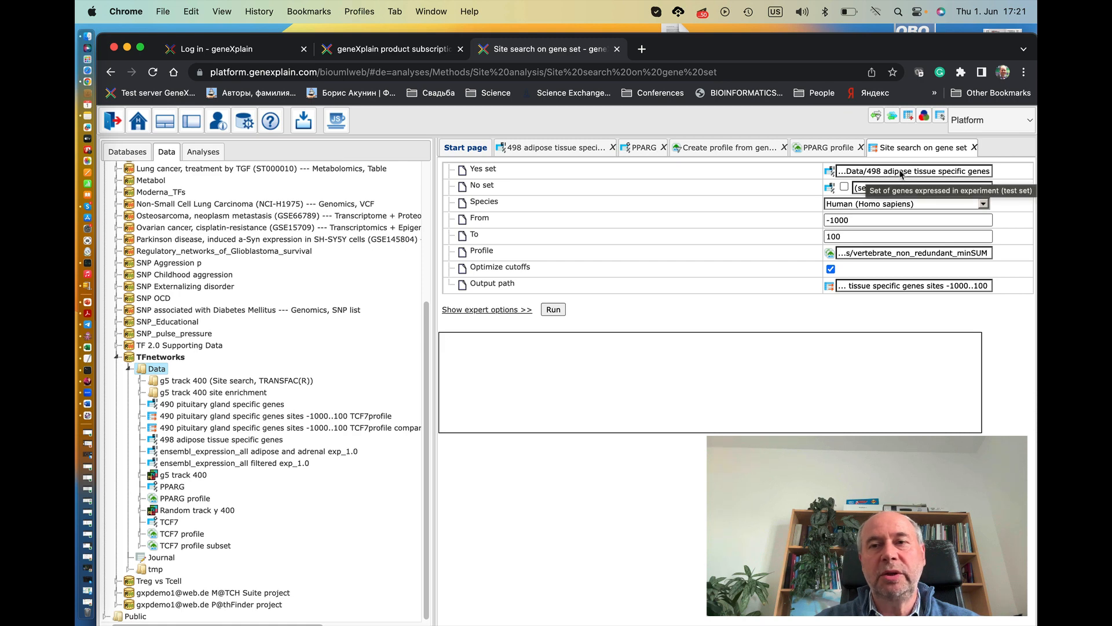
mouse_move(914, 175)
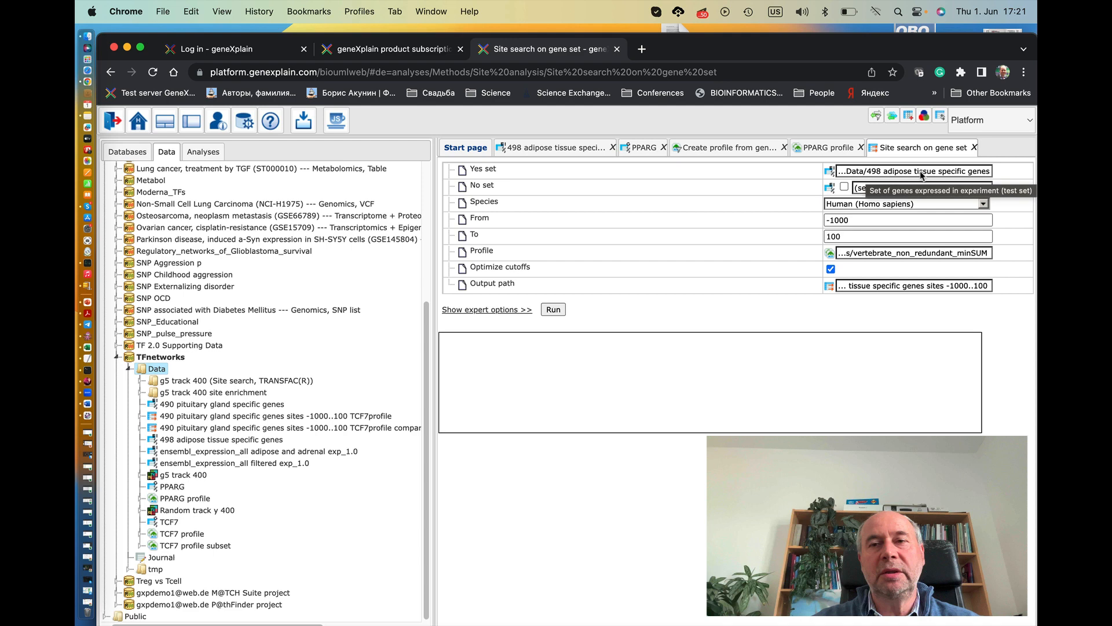
mouse_move(907, 187)
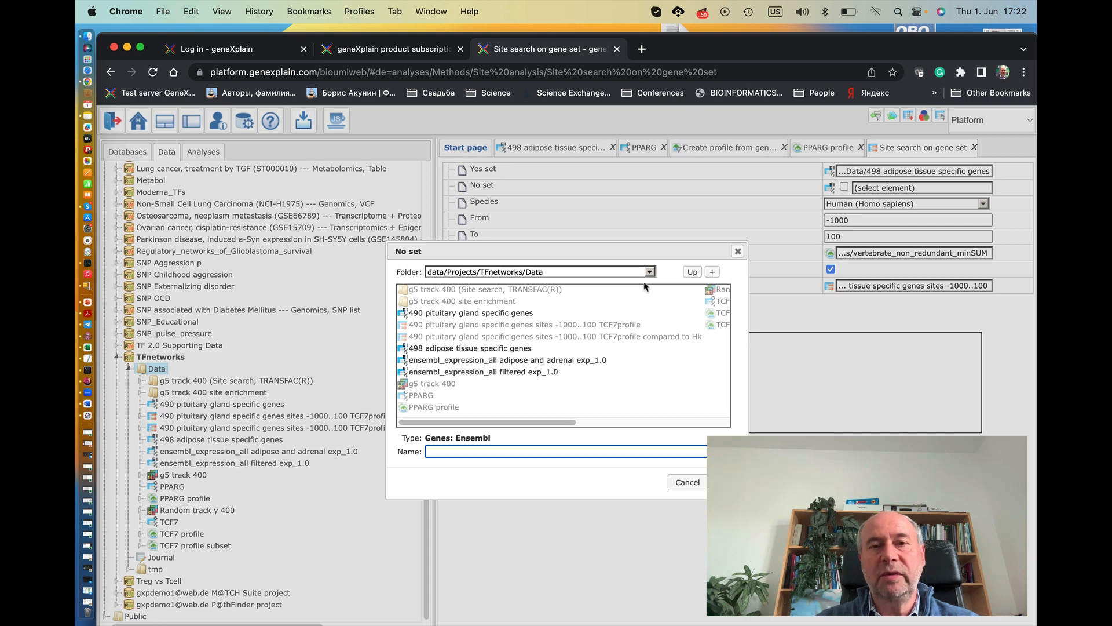
mouse_move(630, 276)
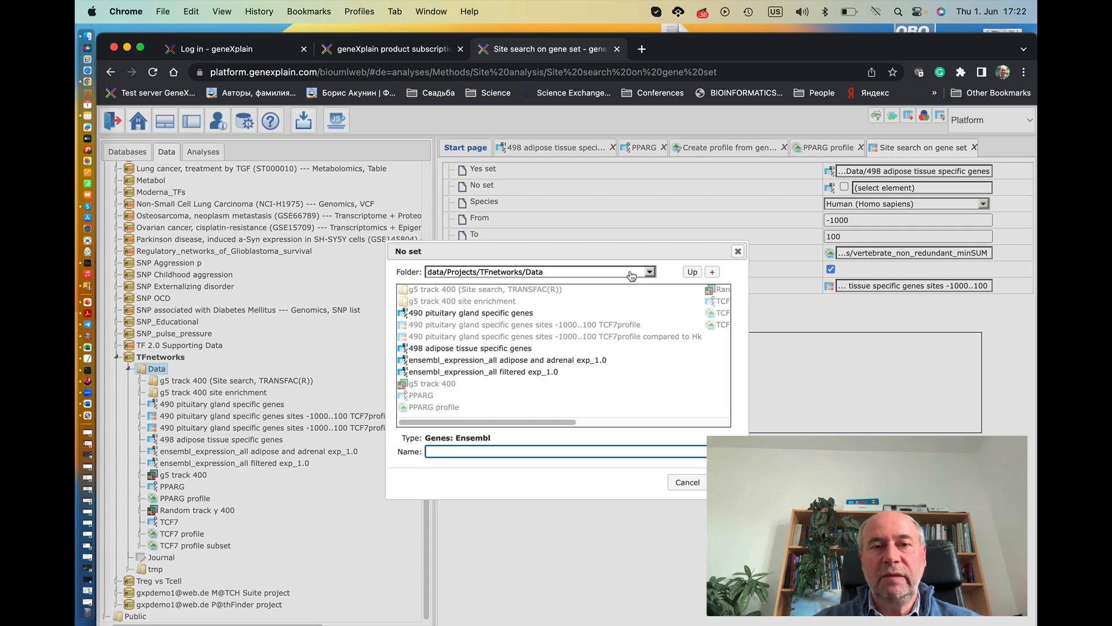
Browse Public/Data sets/Data and select Housekeeping genes (Human) 300 as the no set
click(647, 272)
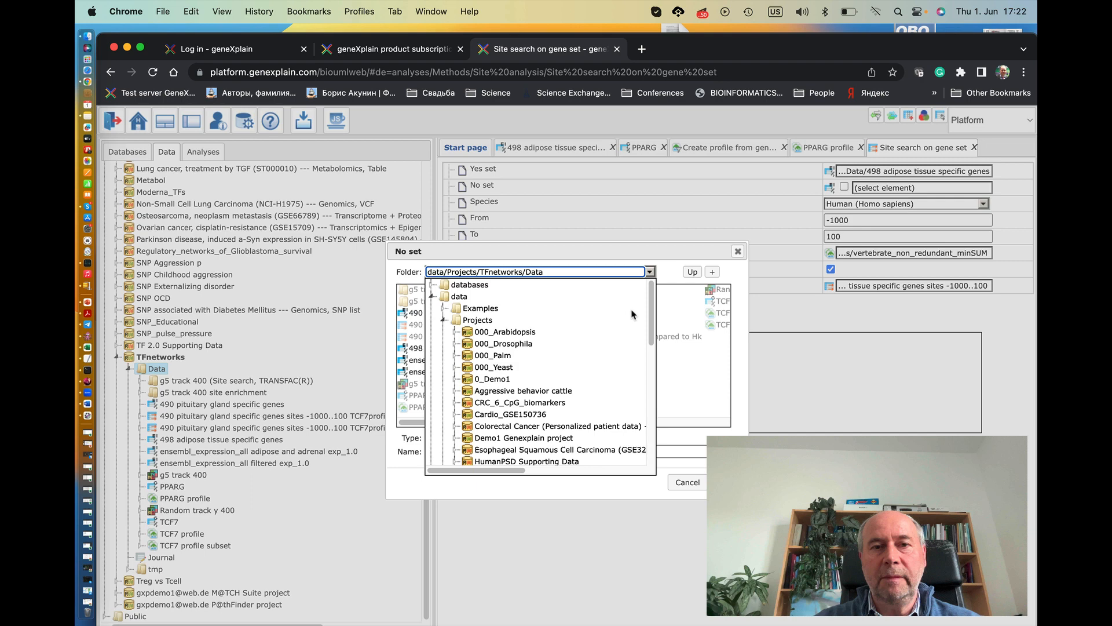
scroll(down, 3)
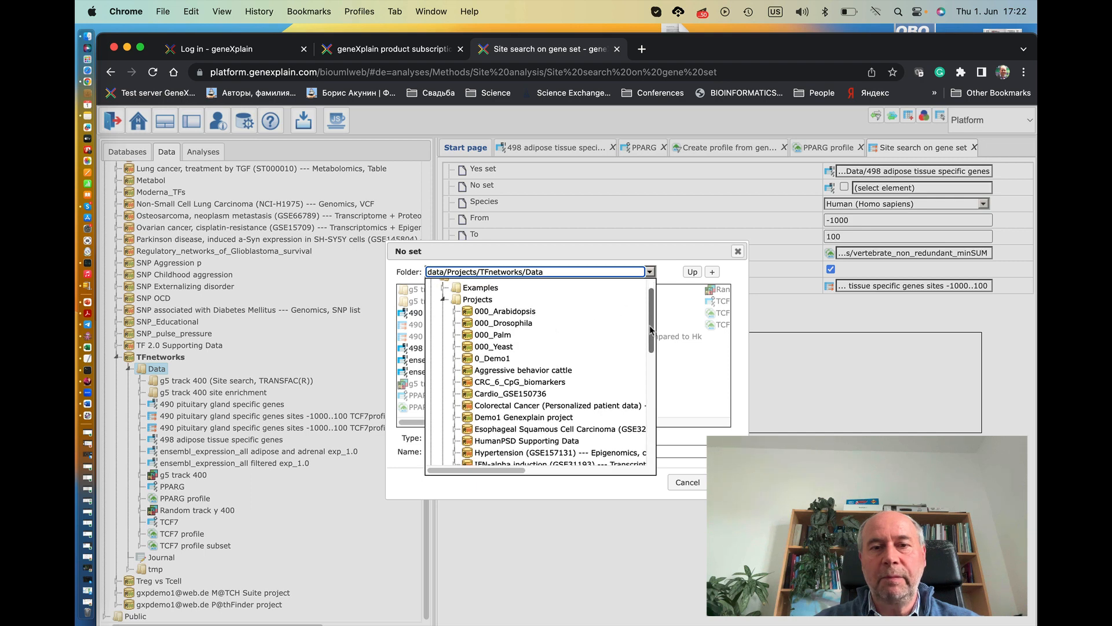
scroll(down, 3)
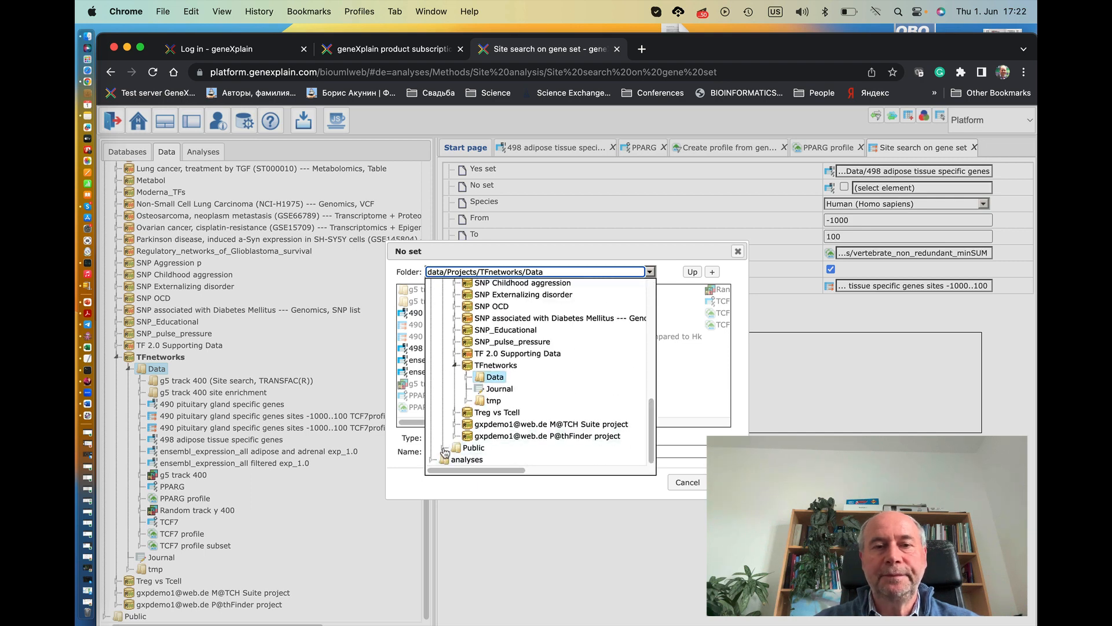
click(443, 424)
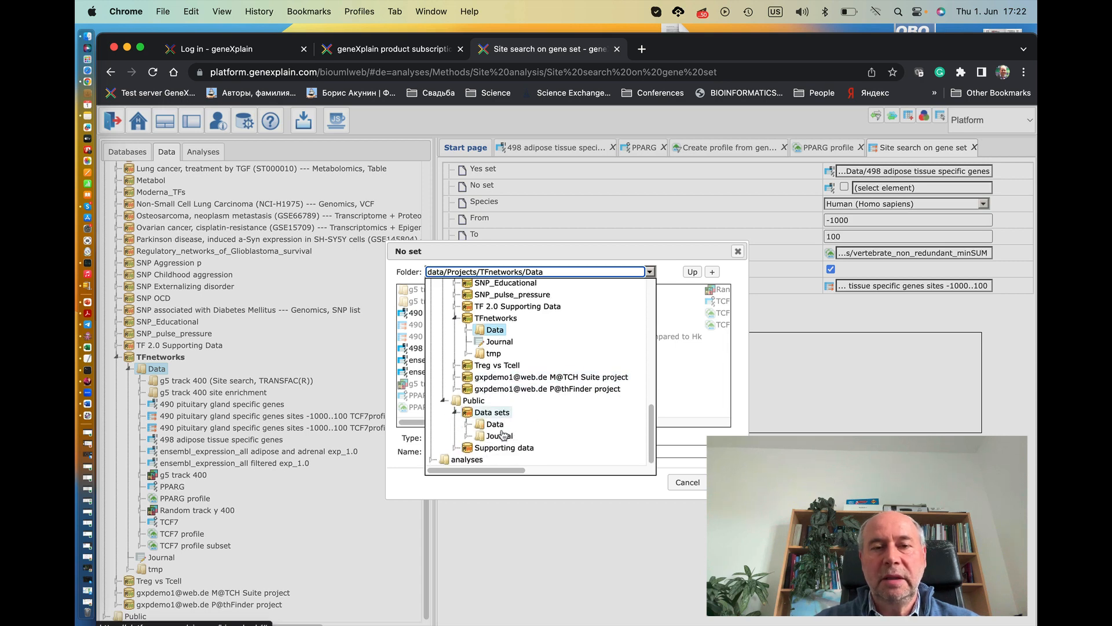
scroll(down, 3)
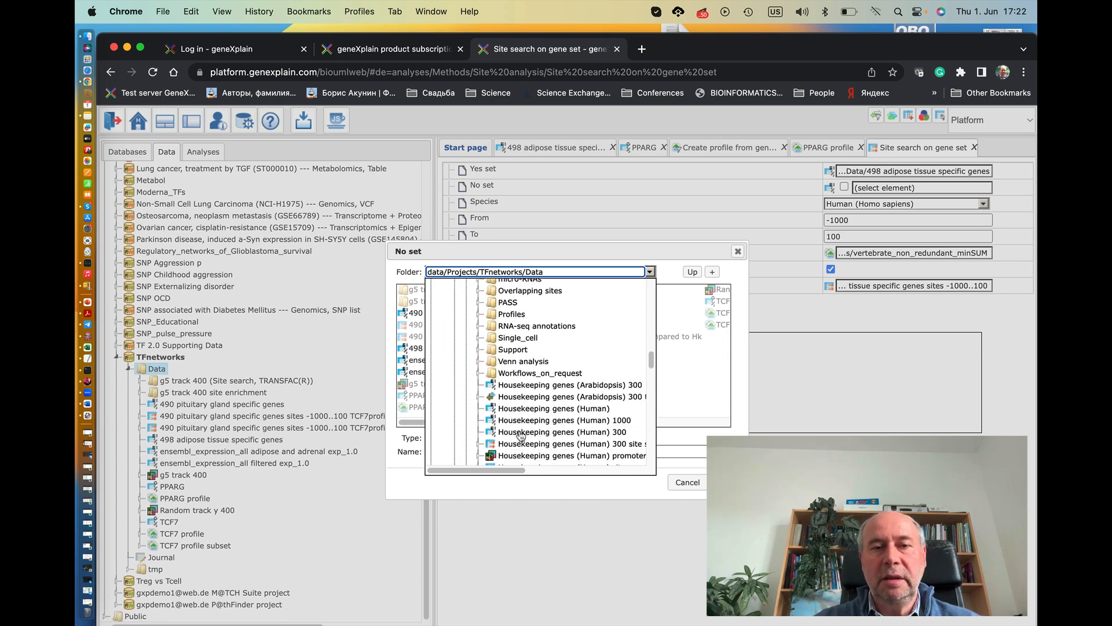
scroll(down, 3)
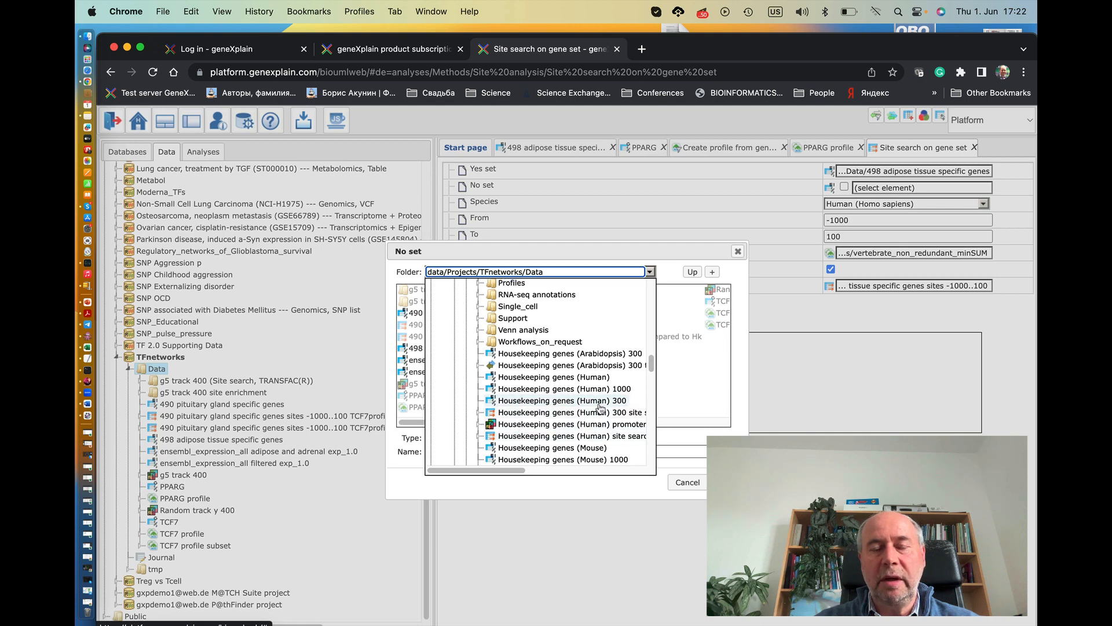
double_click(553, 376)
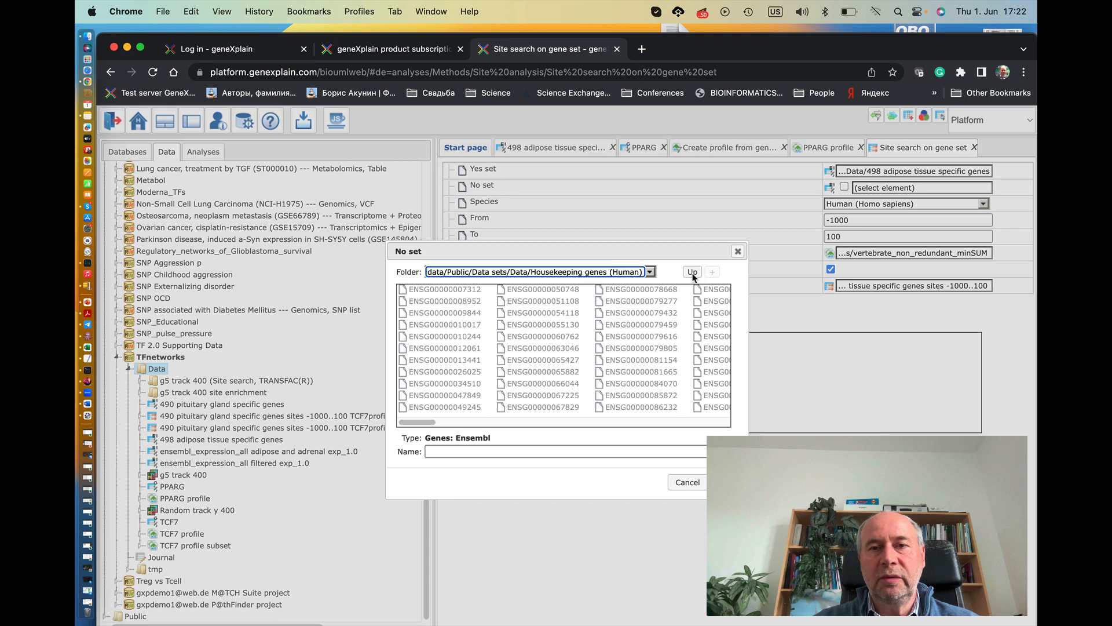
click(690, 272)
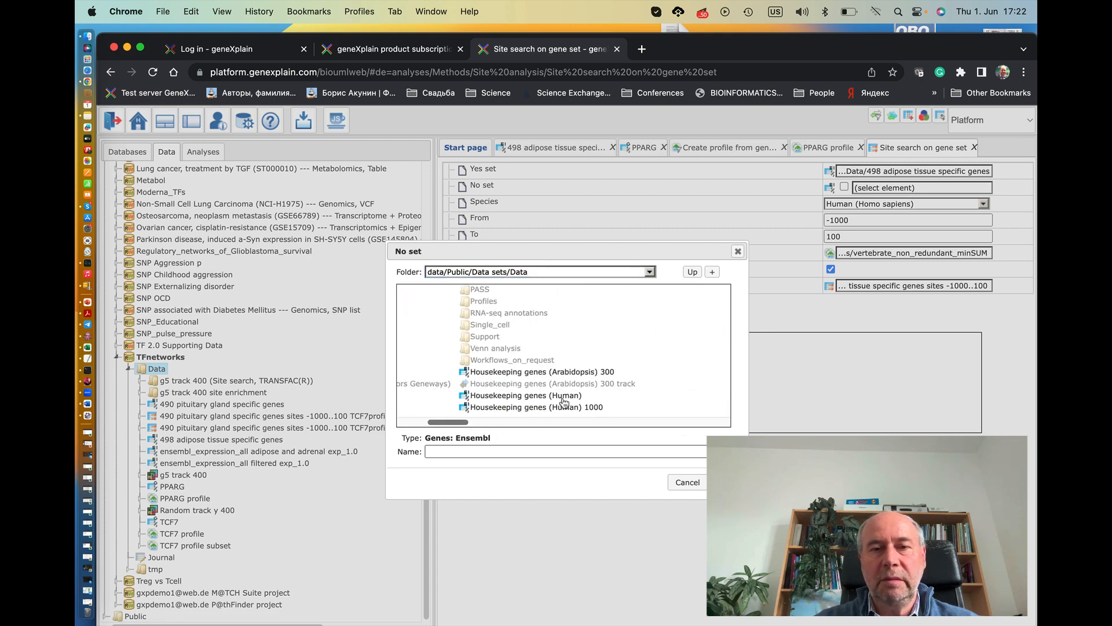
scroll(down, 3)
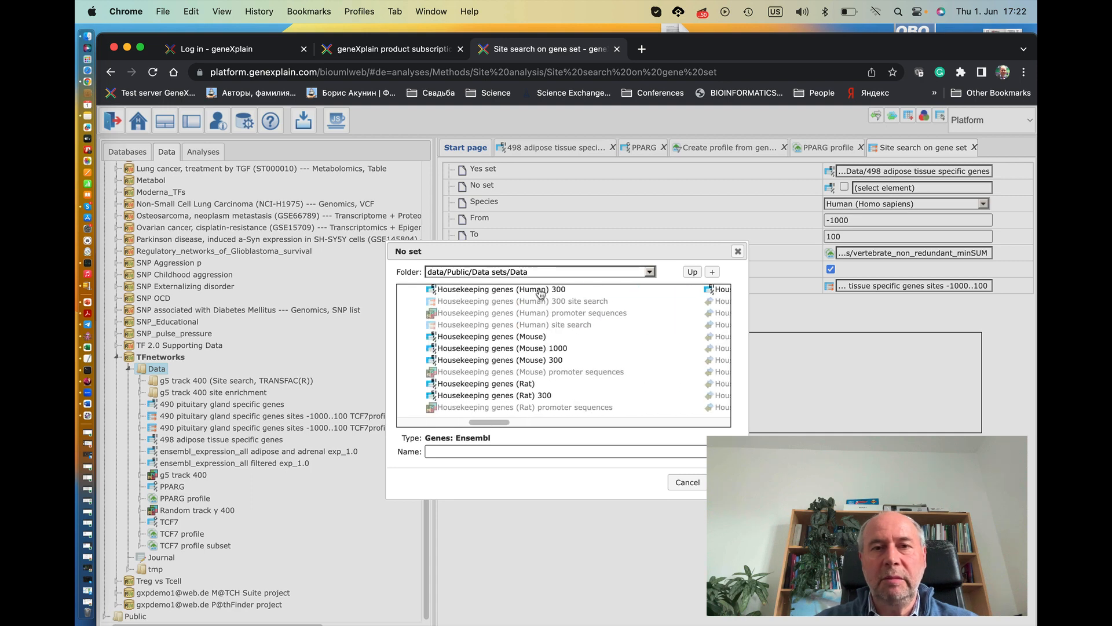
click(500, 289)
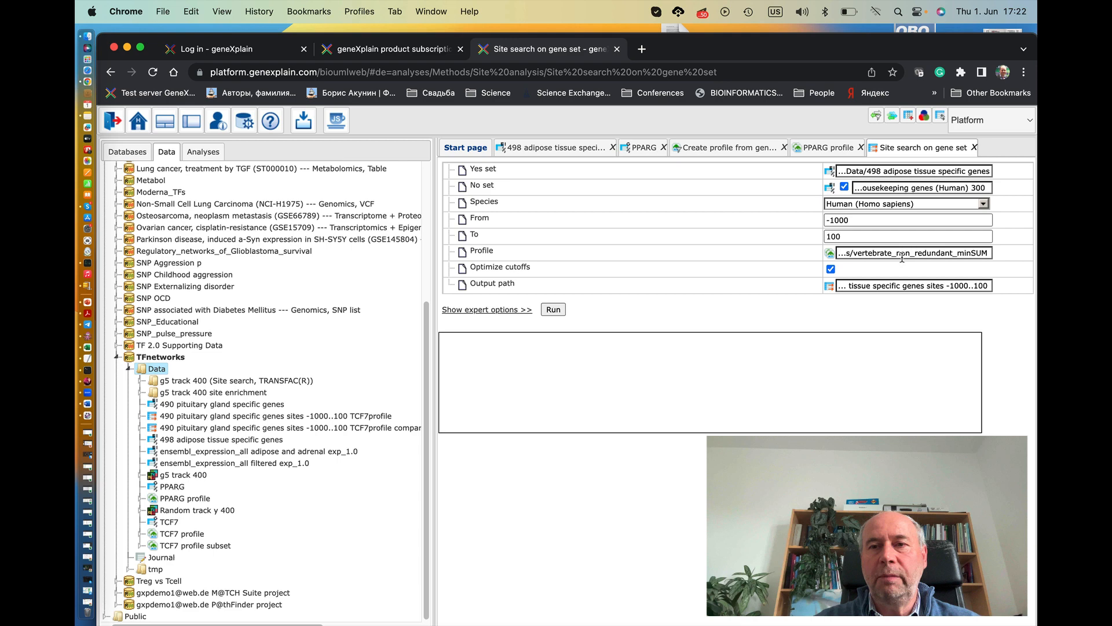
mouse_move(903, 257)
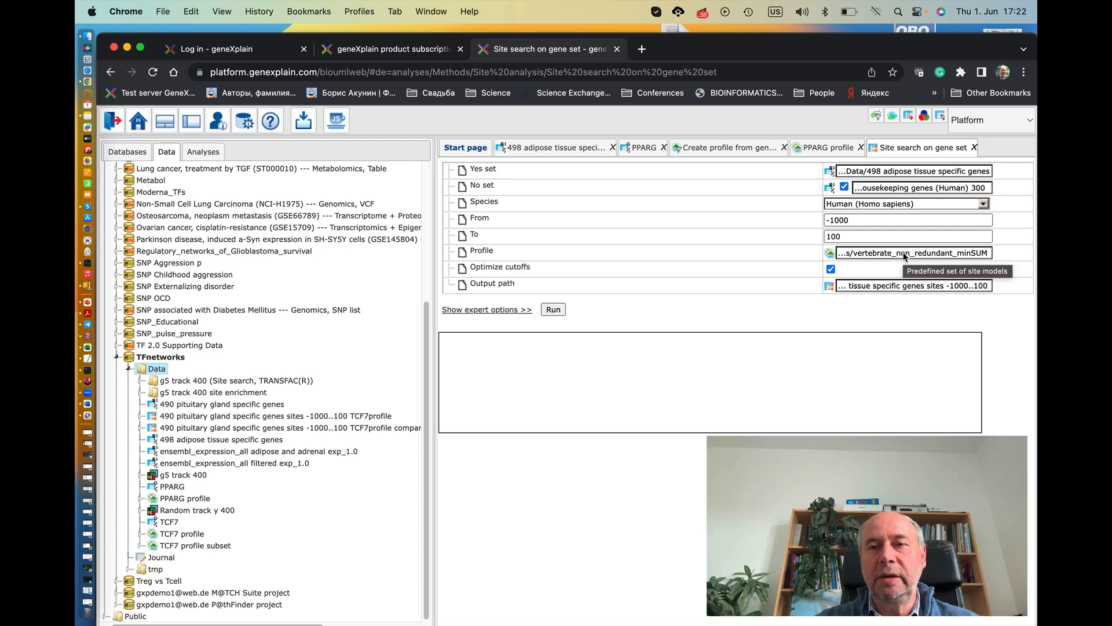
mouse_move(454, 450)
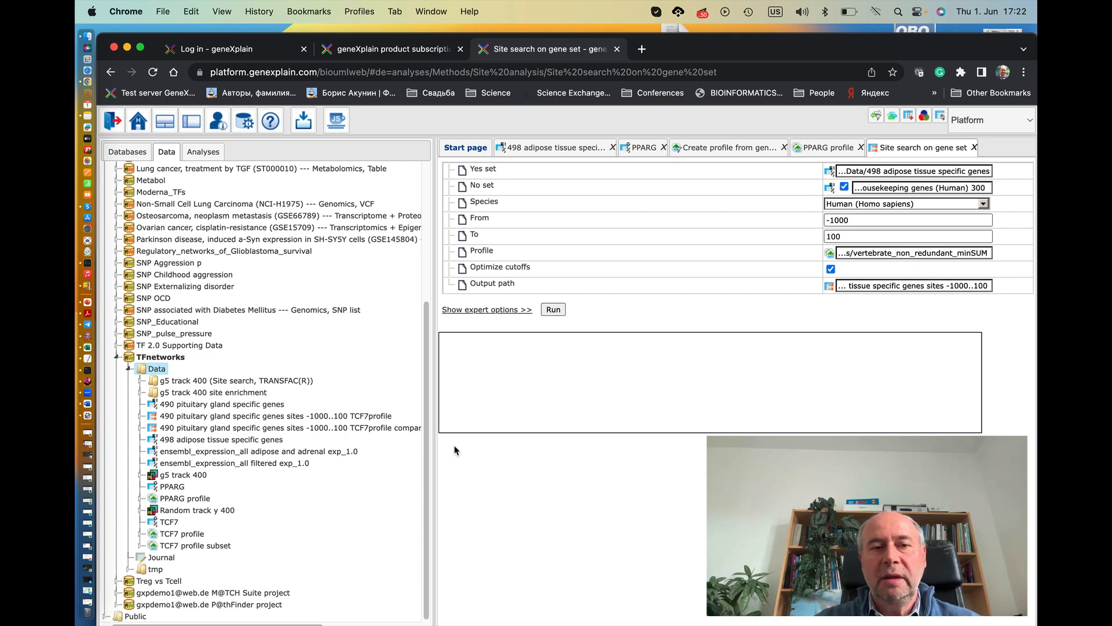
mouse_move(211, 508)
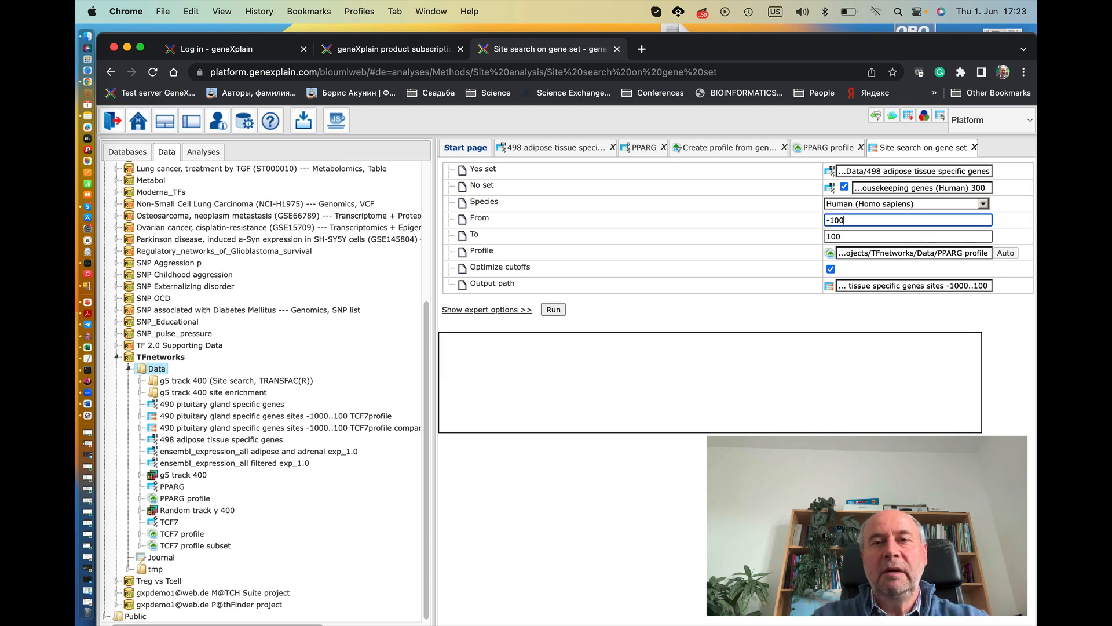
Set the search start to -500 and append PPARG to the sites output name
text(-500)
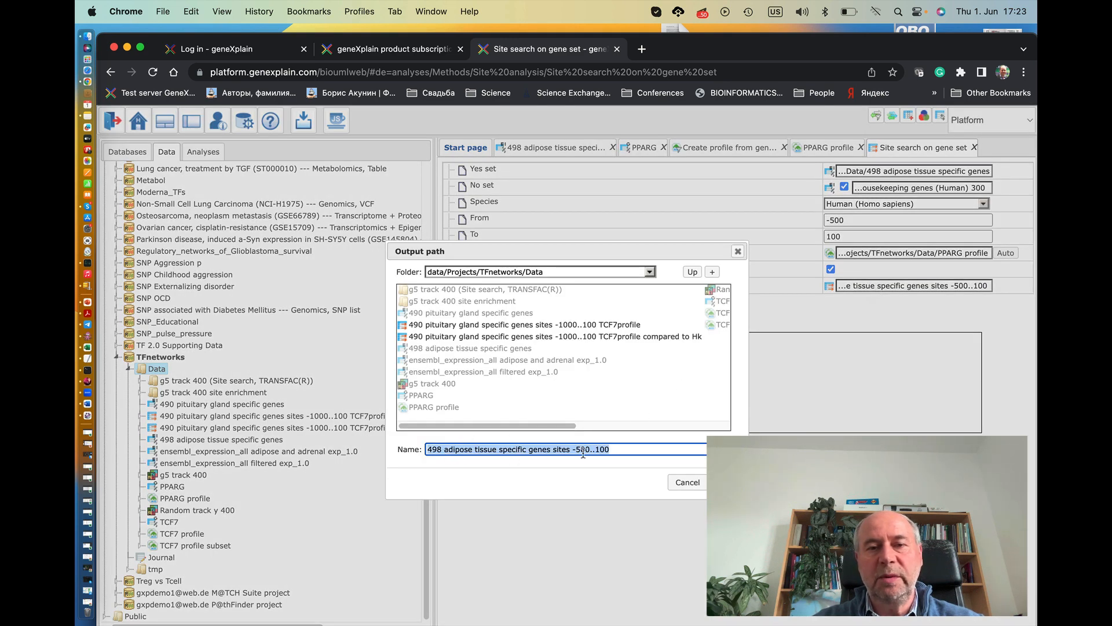
click(582, 448)
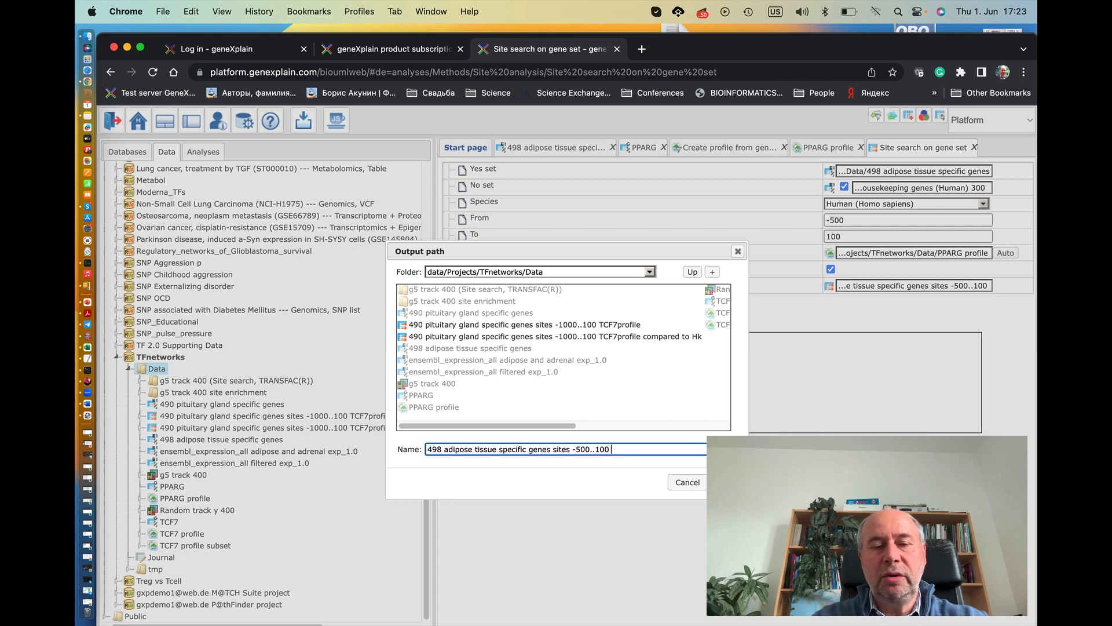
text(PPARG)
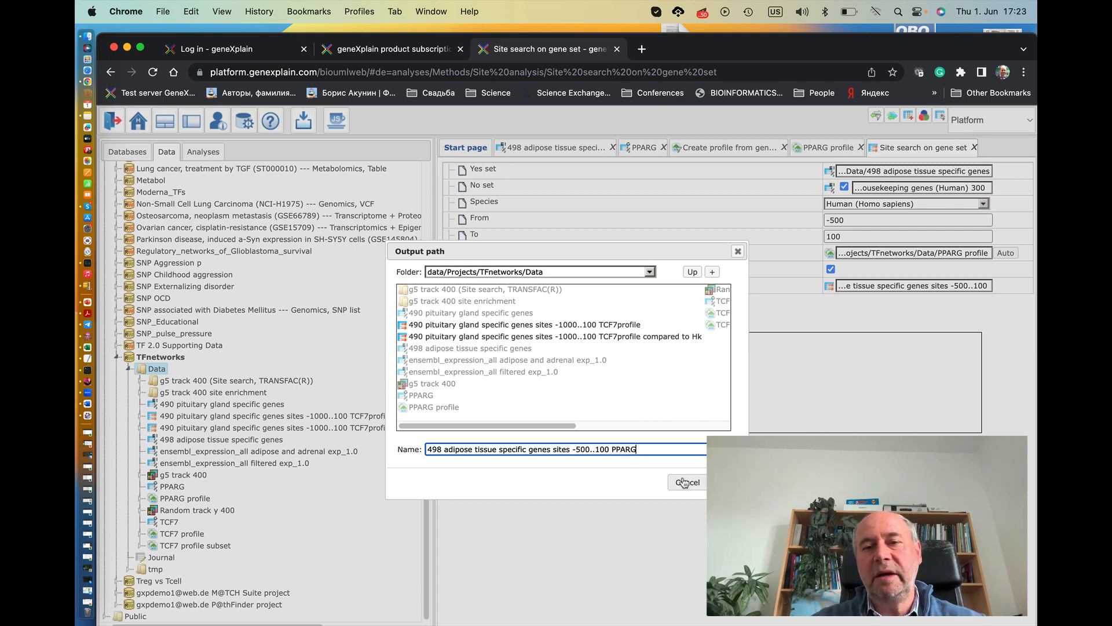
click(686, 481)
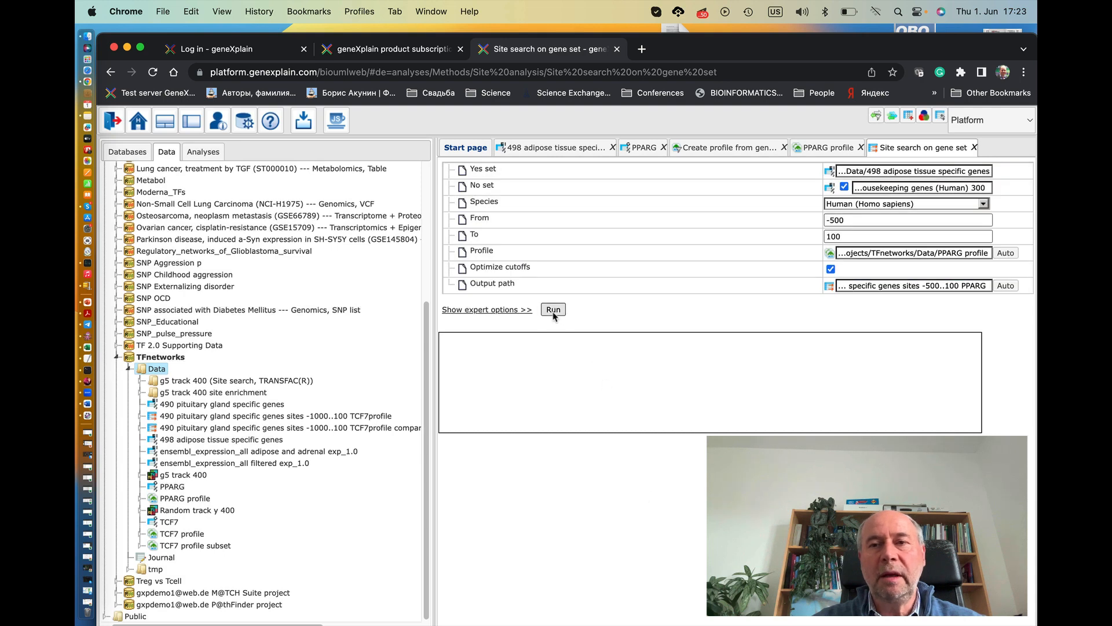
mouse_move(537, 319)
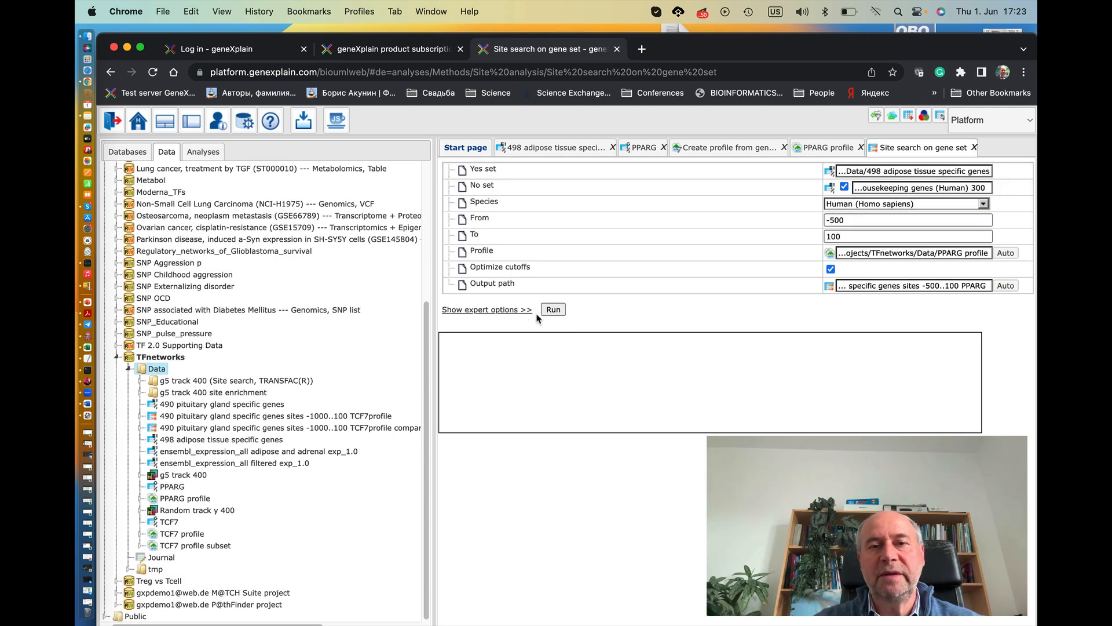
click(553, 310)
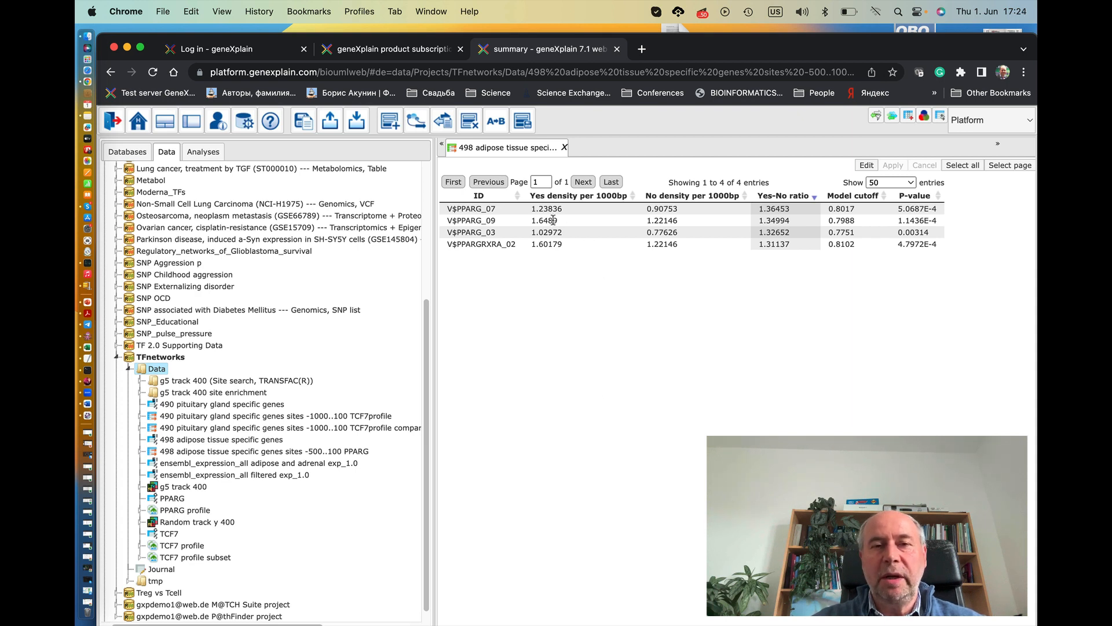
mouse_move(493, 244)
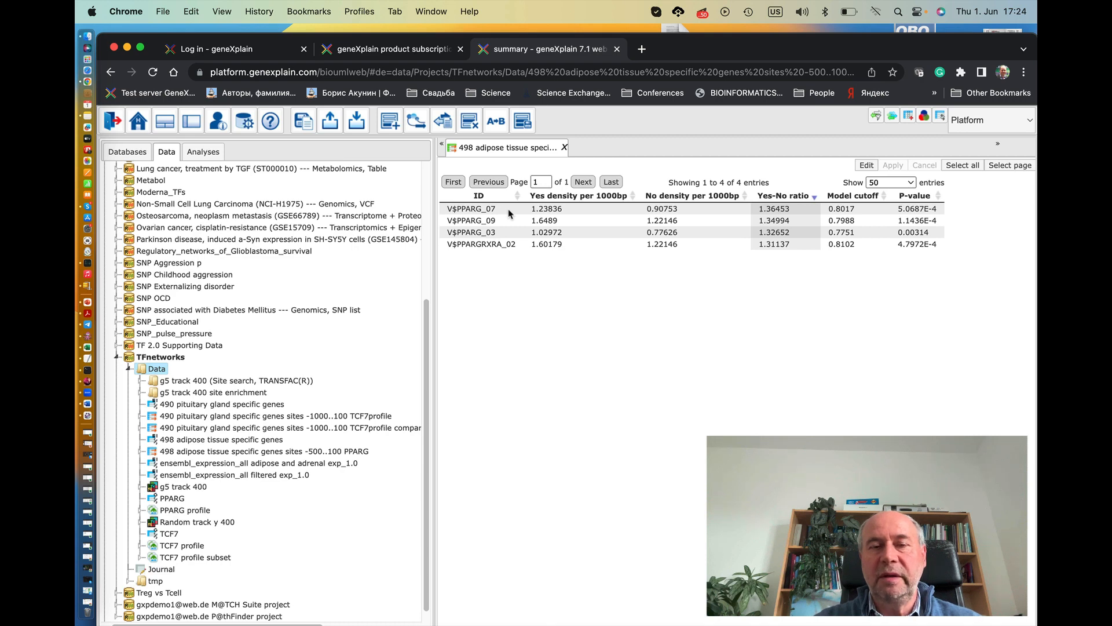
mouse_move(774, 212)
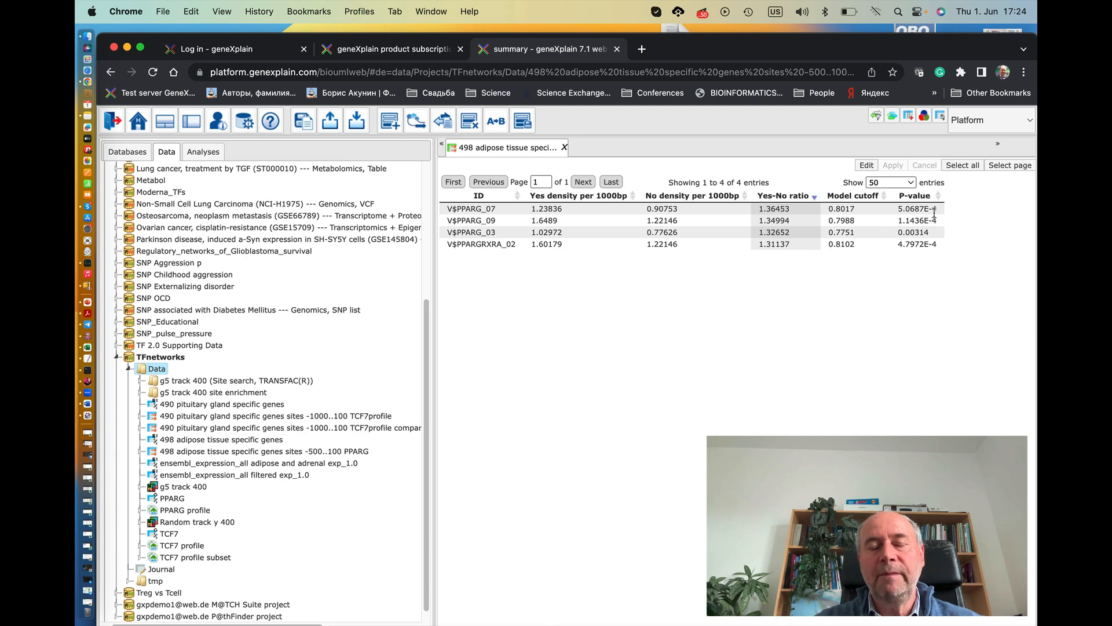
mouse_move(638, 221)
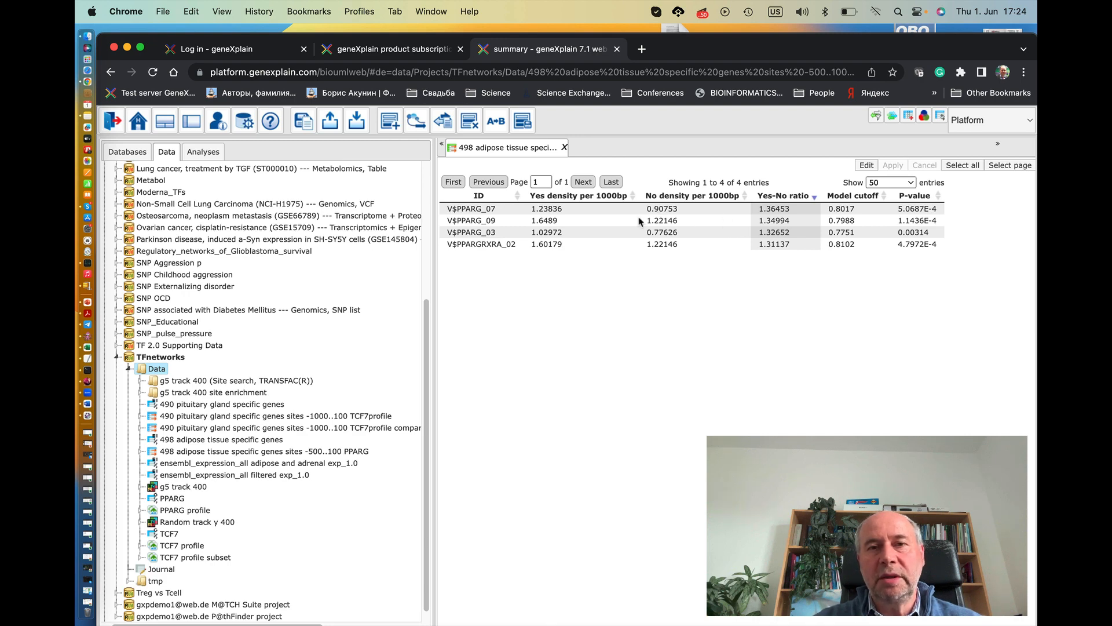
mouse_move(565, 213)
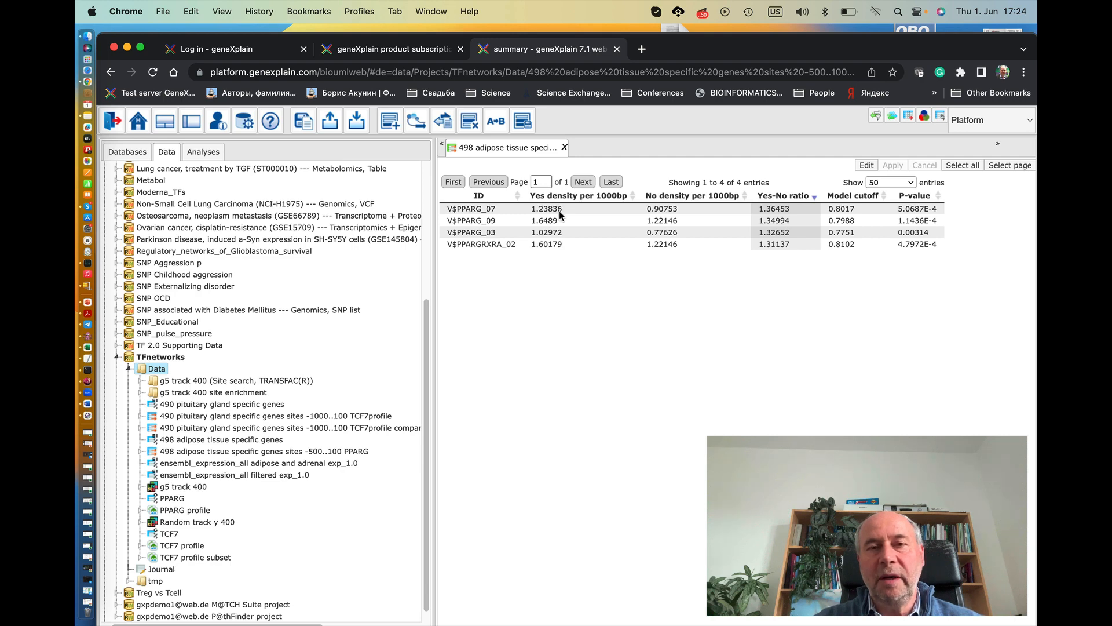
mouse_move(547, 209)
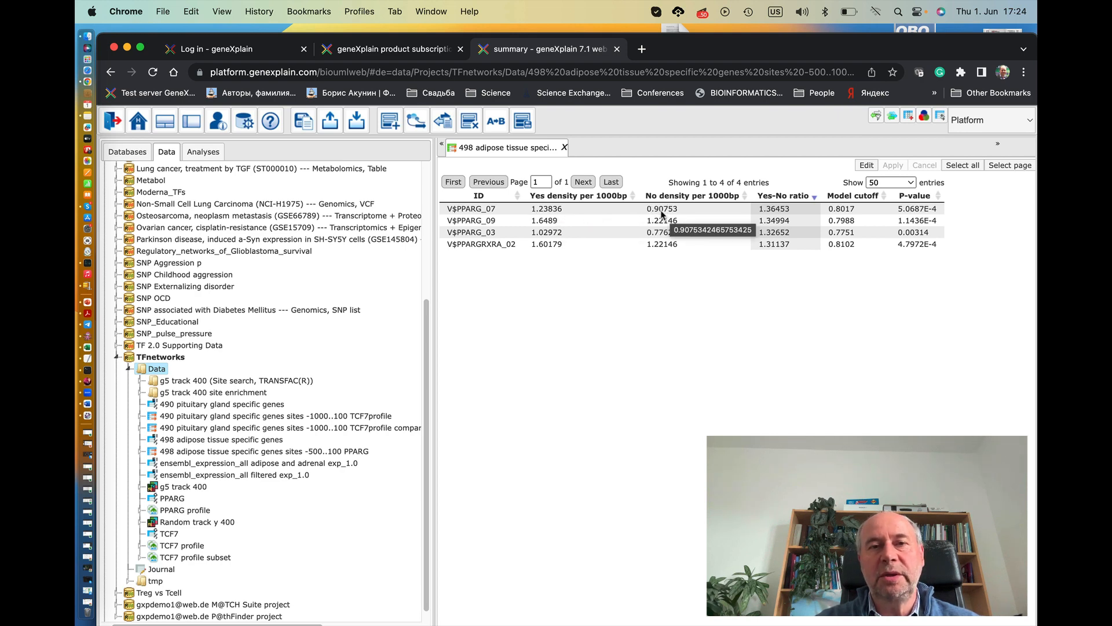
mouse_move(567, 227)
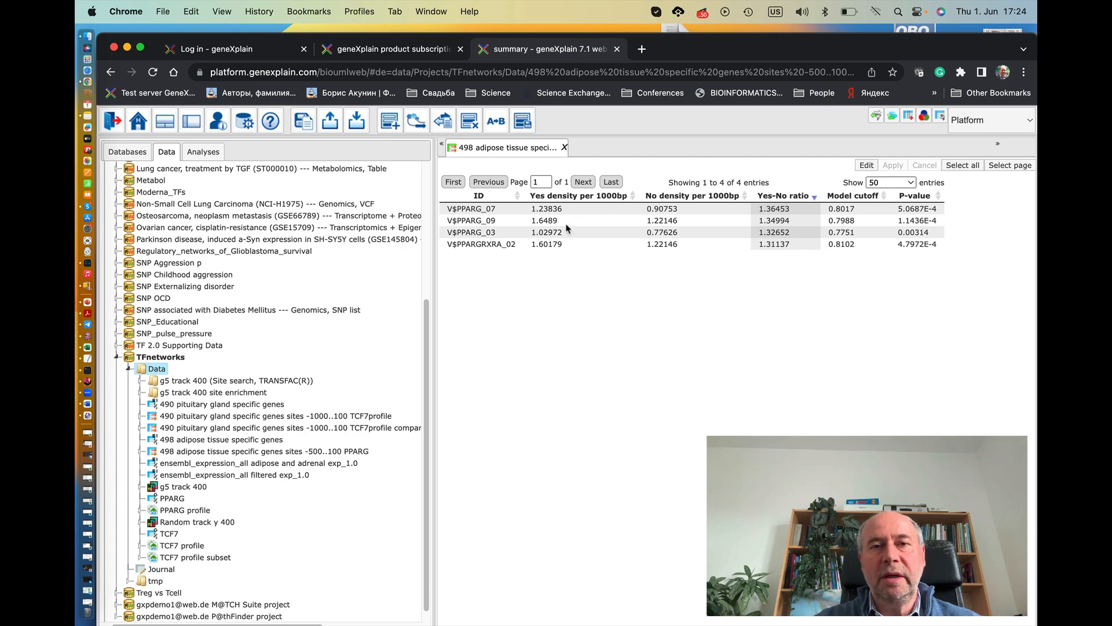
mouse_move(580, 214)
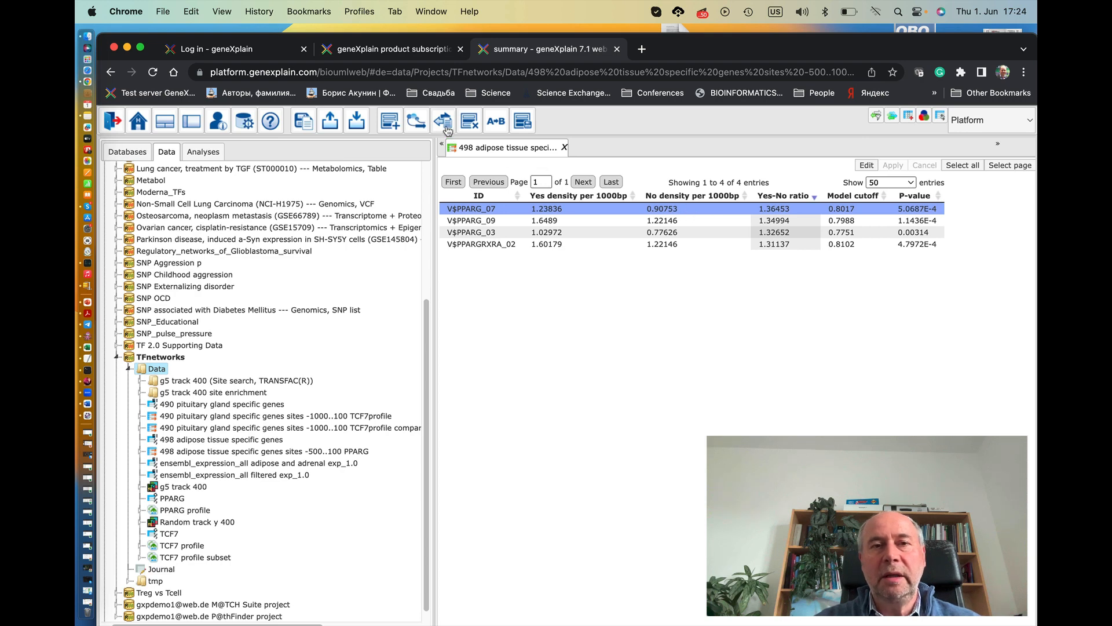
mouse_move(442, 120)
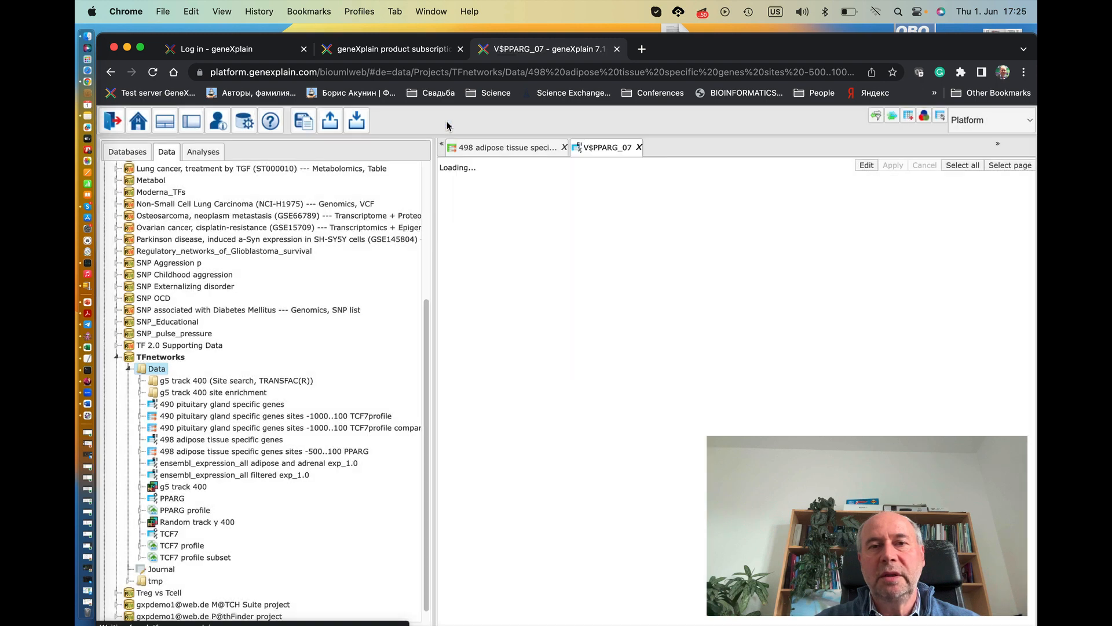
Open the V$PPARG_07 site table and close the PPARG matrix summary tab
click(266, 450)
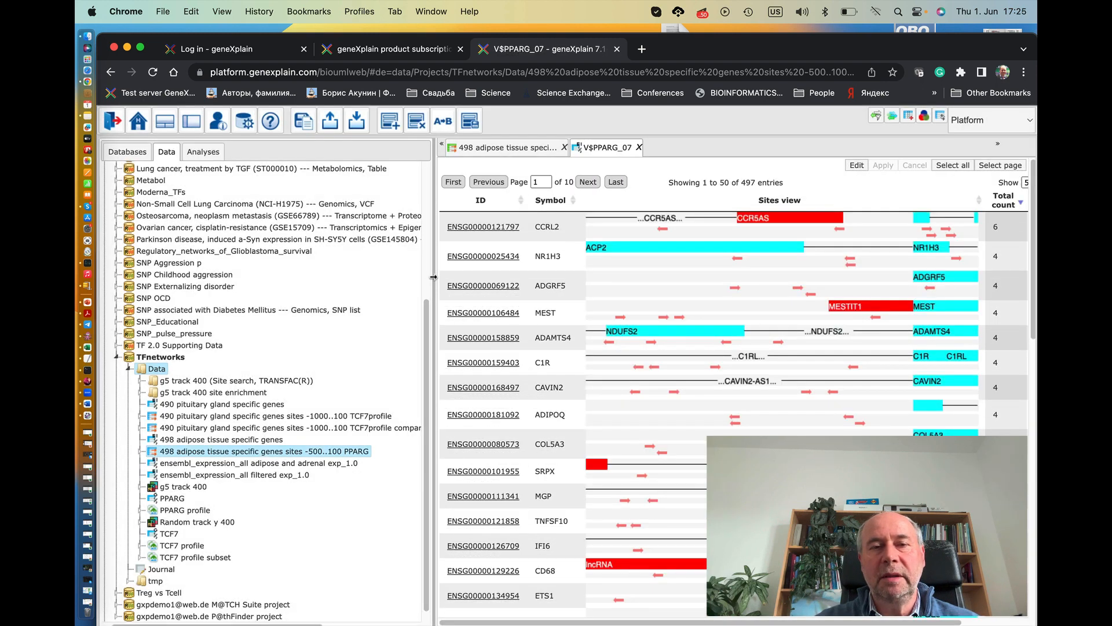
click(544, 147)
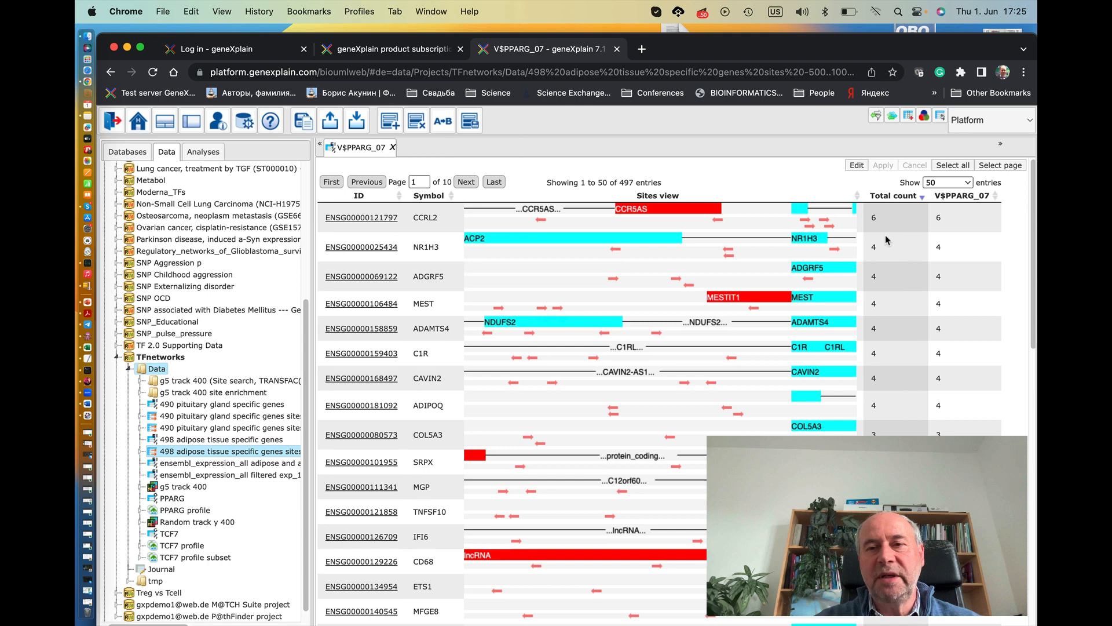
mouse_move(857, 240)
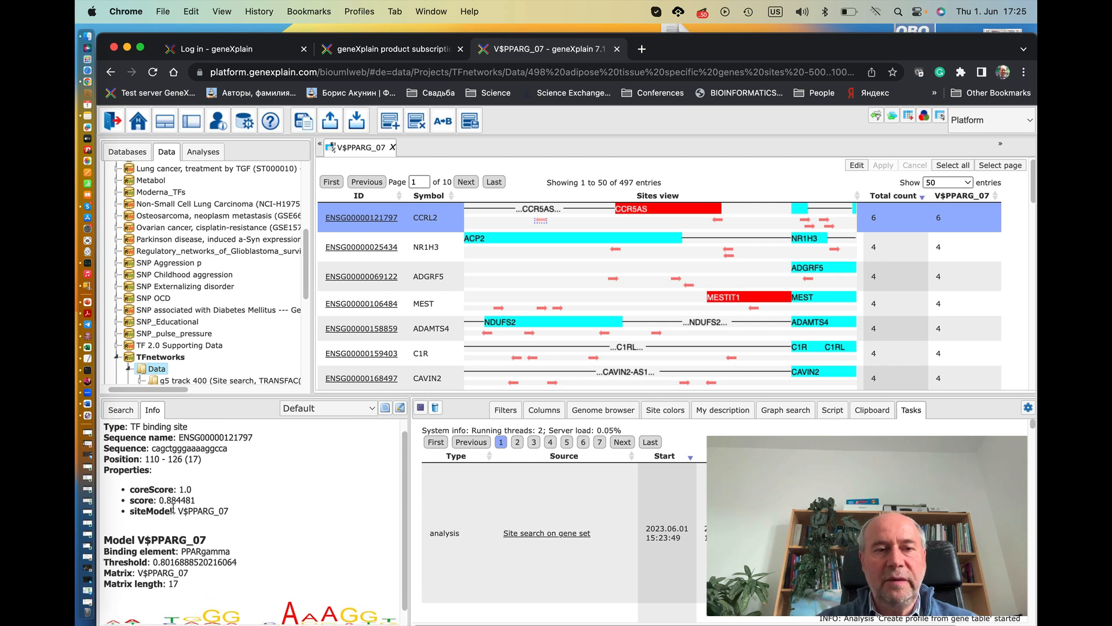
mouse_move(218, 466)
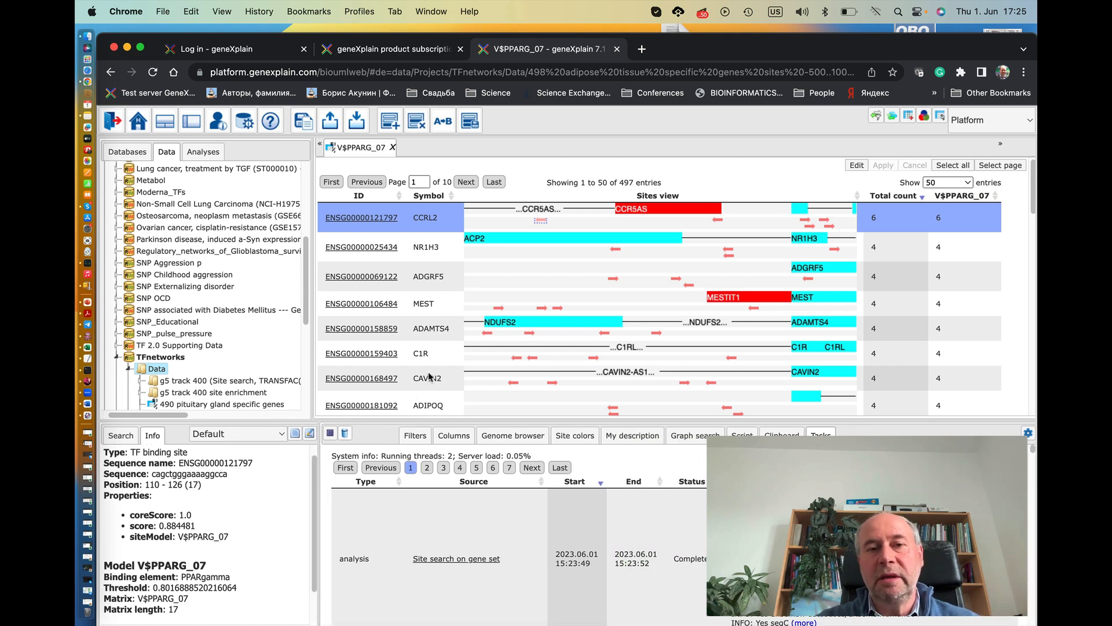
Apply an Above threshold filter on column V_PPARG_07 with threshold 3
click(414, 436)
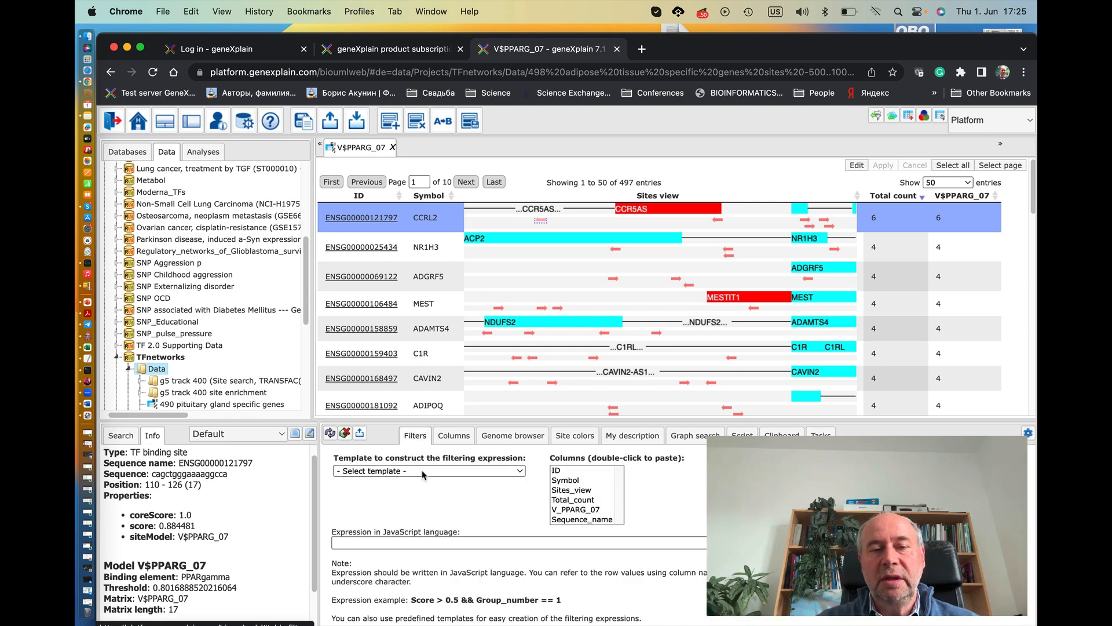
click(429, 470)
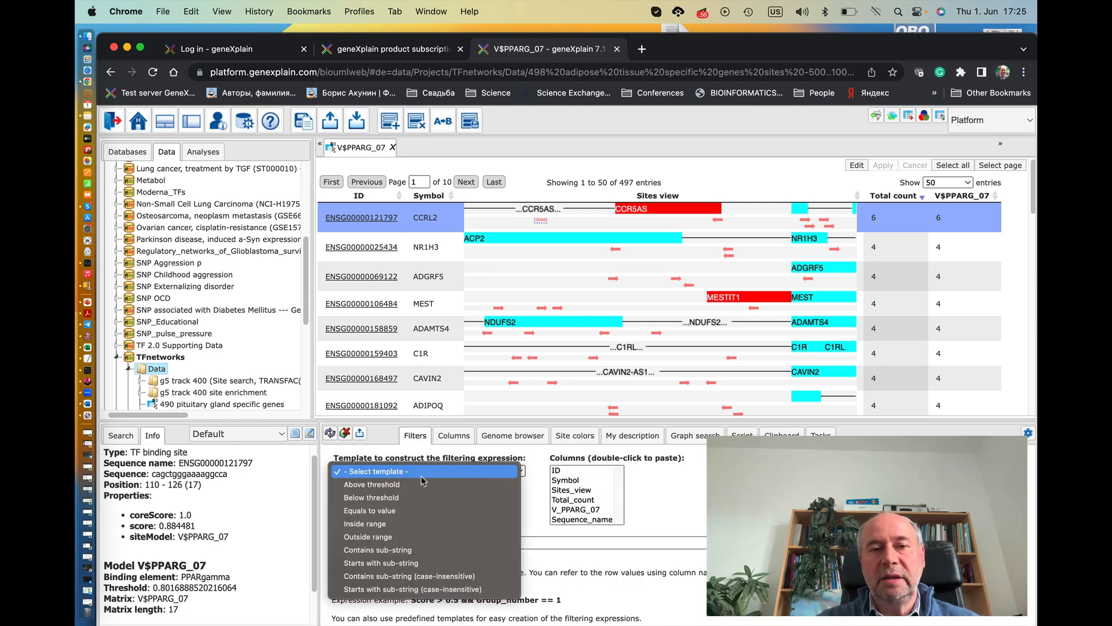
mouse_move(371, 483)
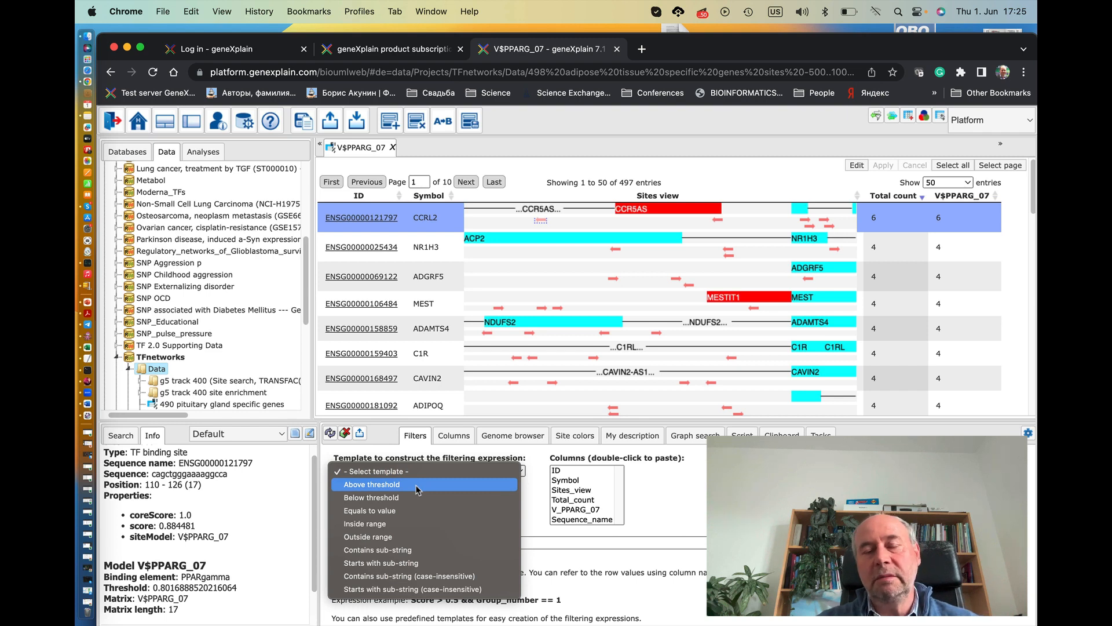
mouse_move(392, 489)
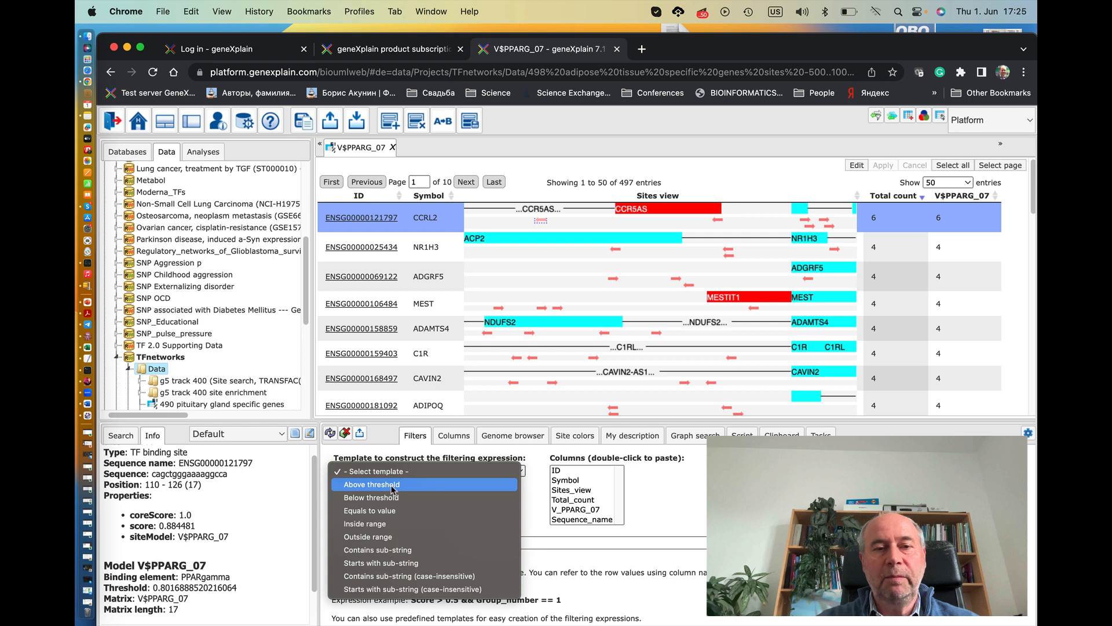
click(372, 484)
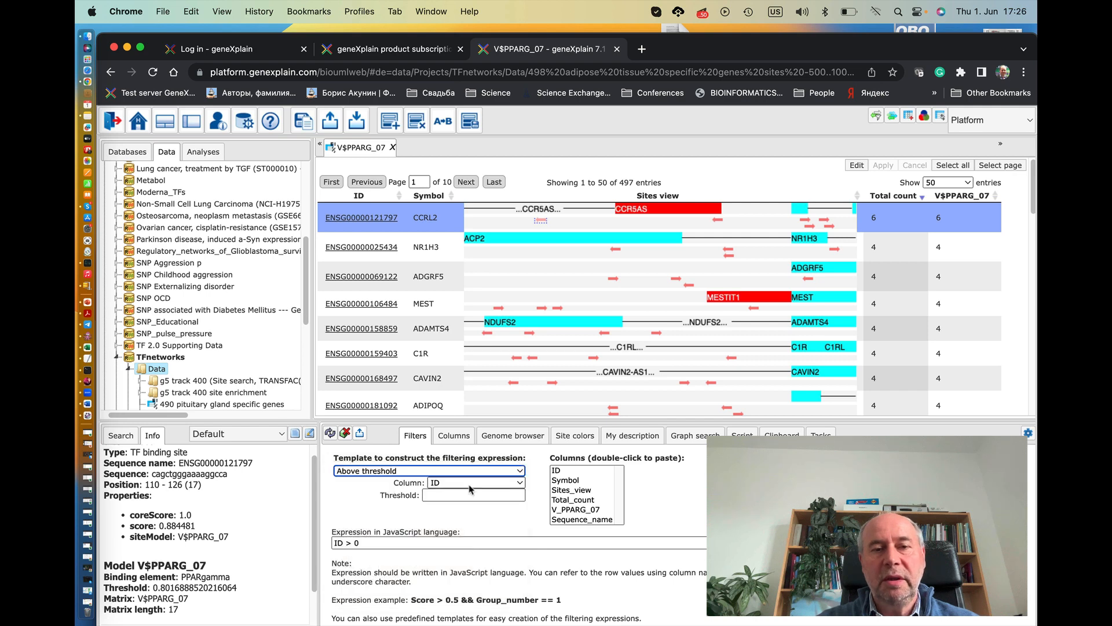
click(474, 483)
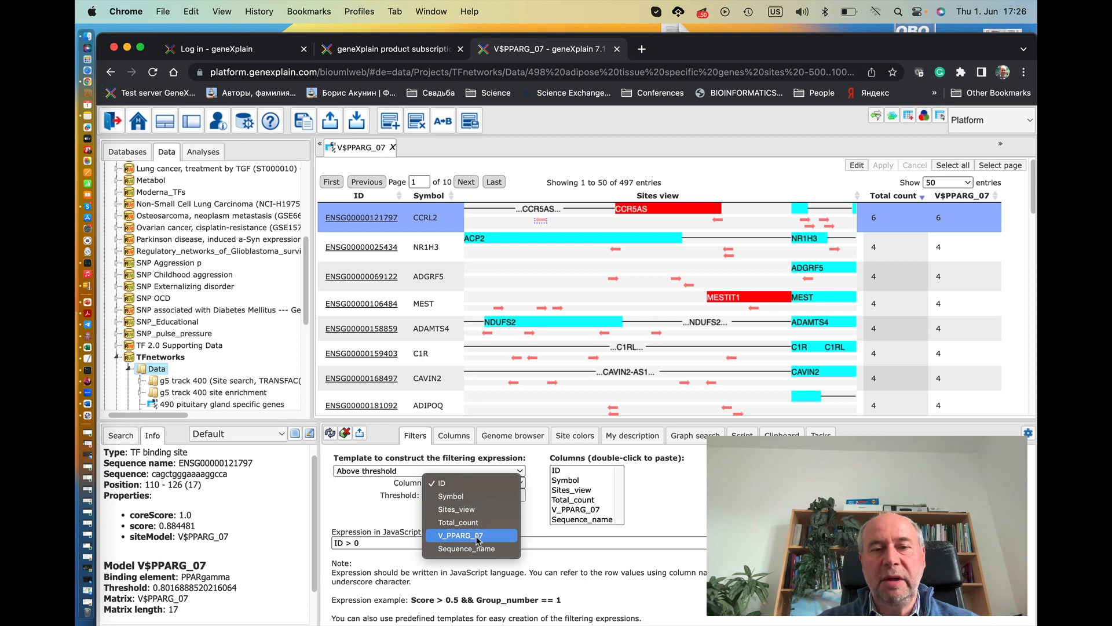
click(459, 536)
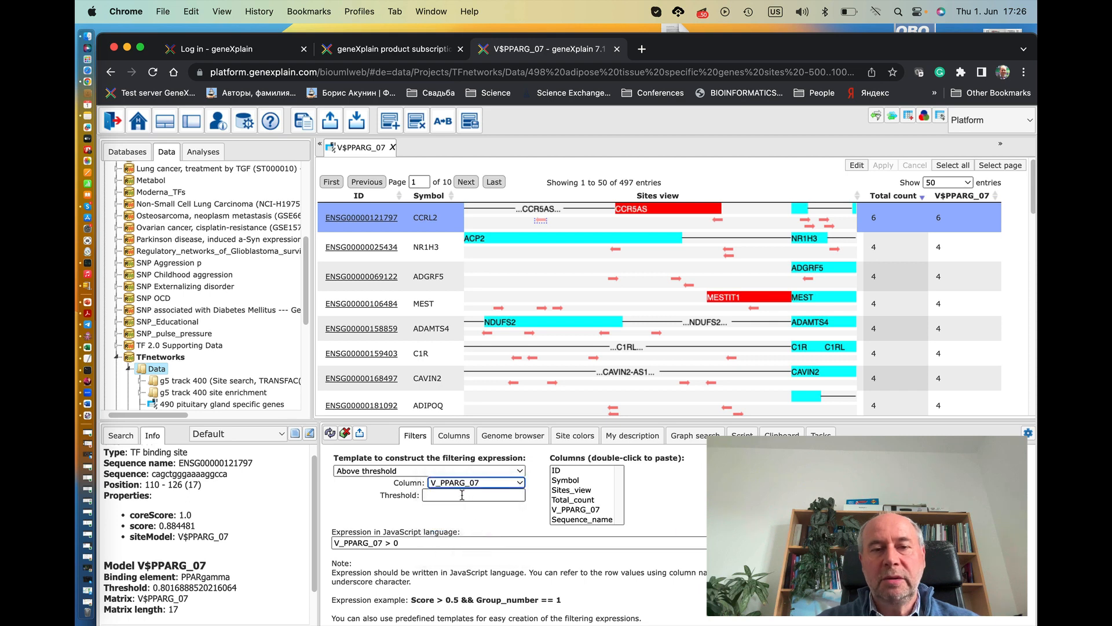
text(3)
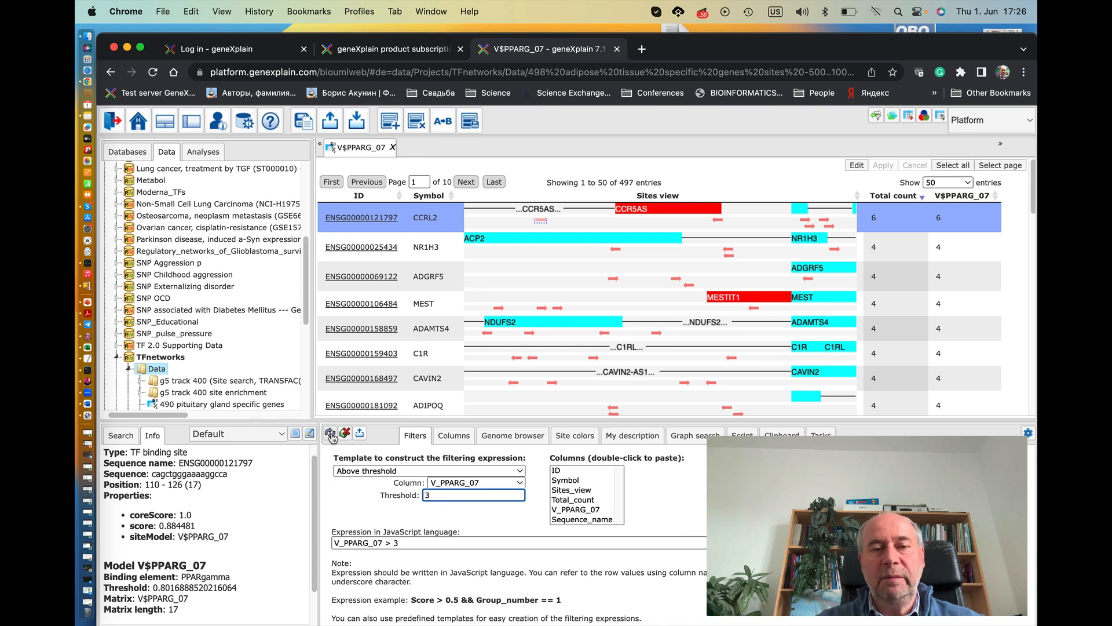
click(883, 164)
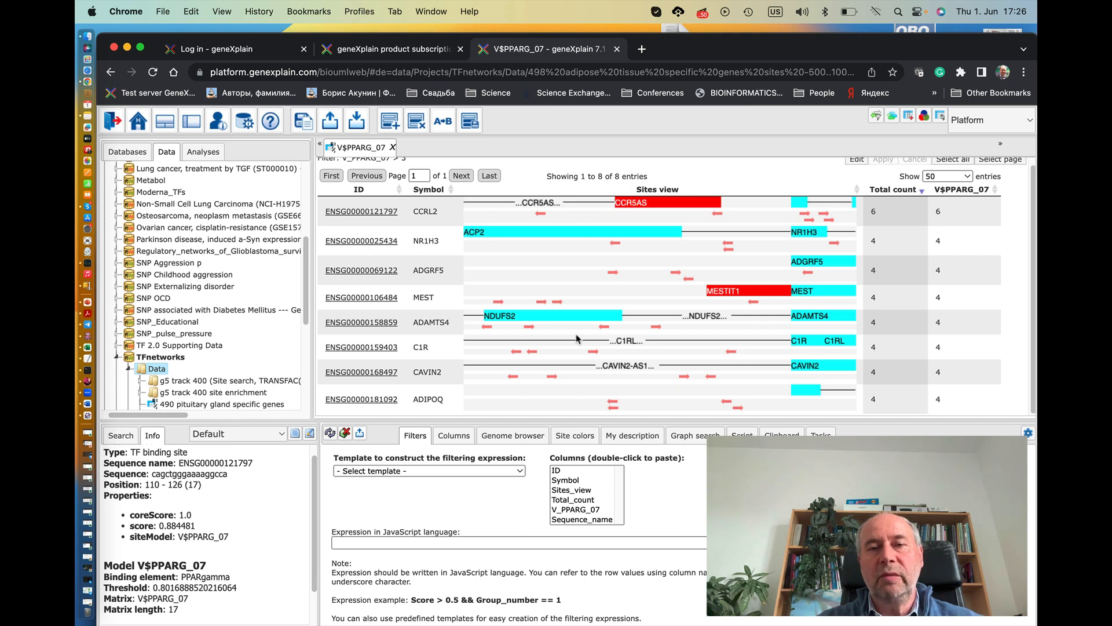
mouse_move(630, 334)
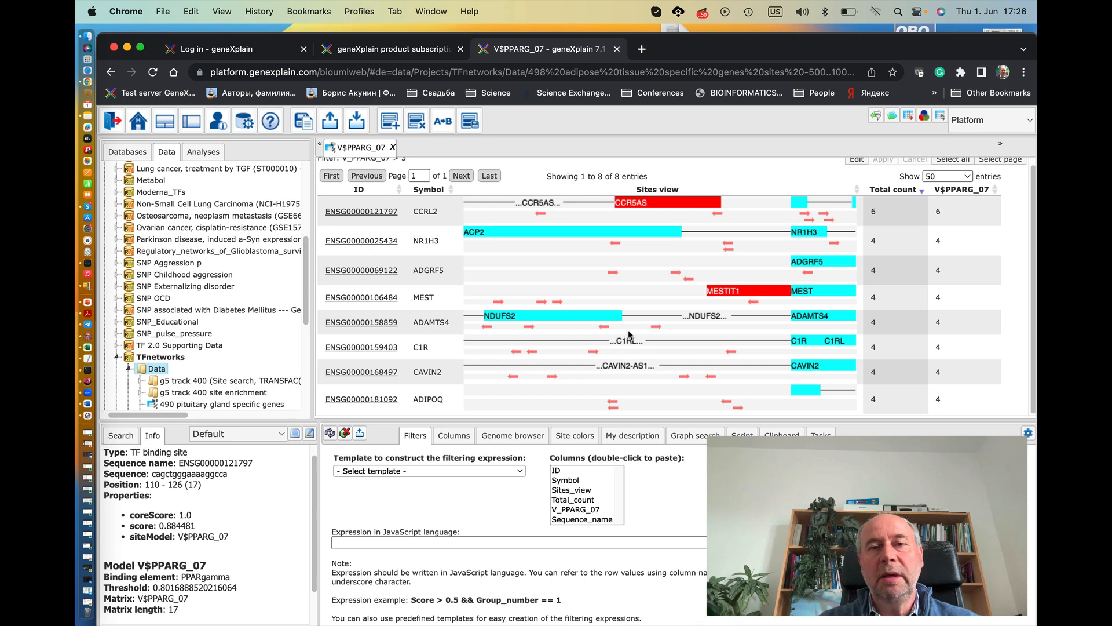
mouse_move(509, 379)
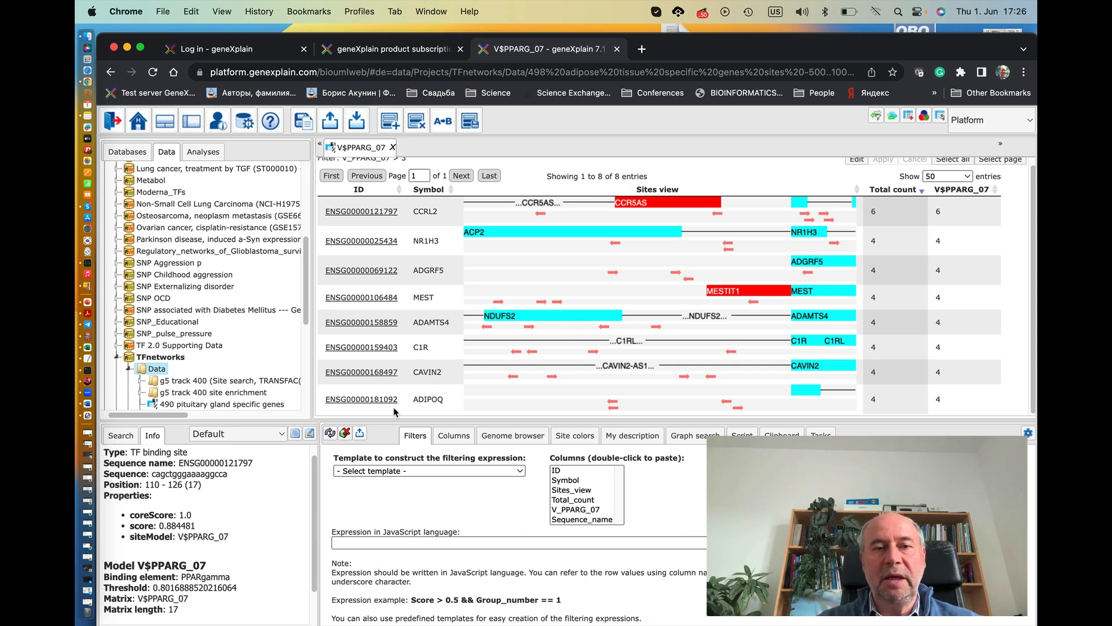
mouse_move(361, 432)
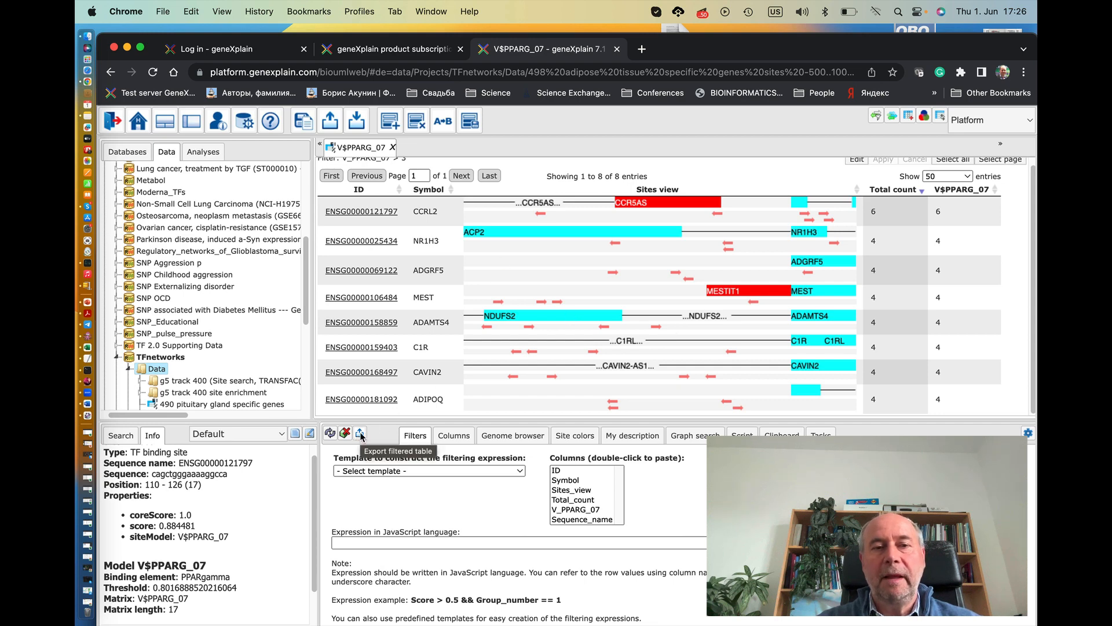
Export the 8 filtered genes as the table V$PPARG_07 filtered 3
click(360, 433)
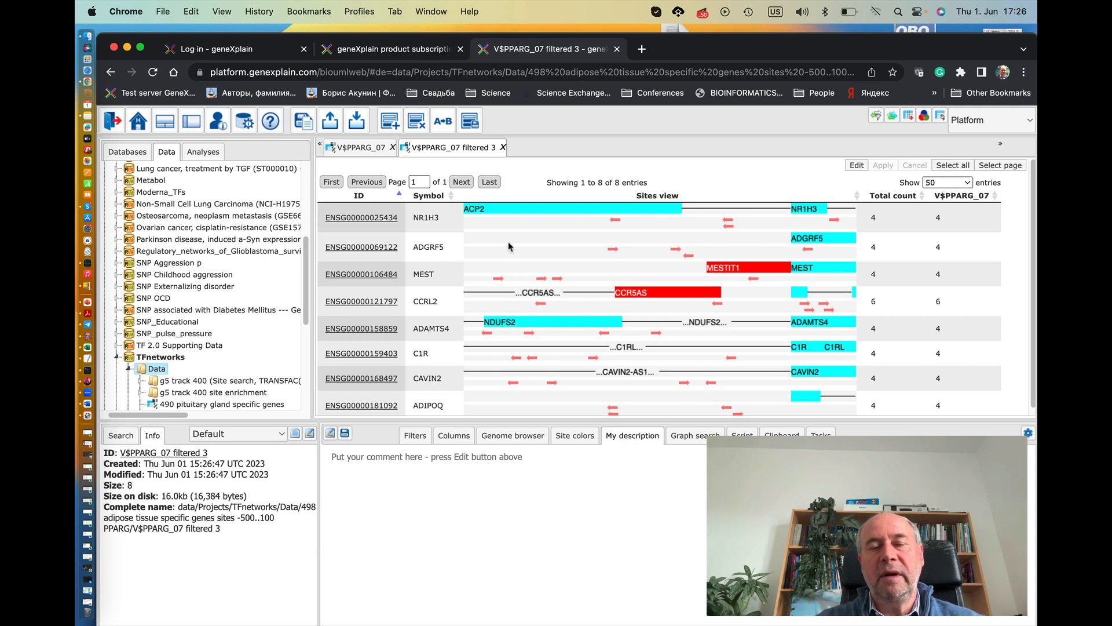
mouse_move(658, 259)
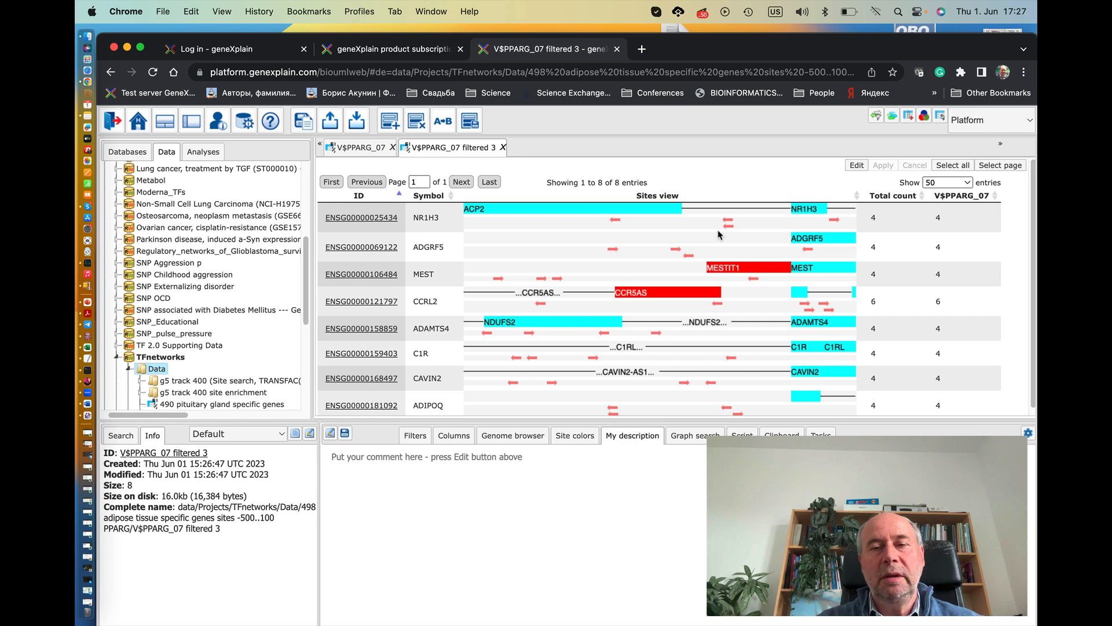
mouse_move(638, 235)
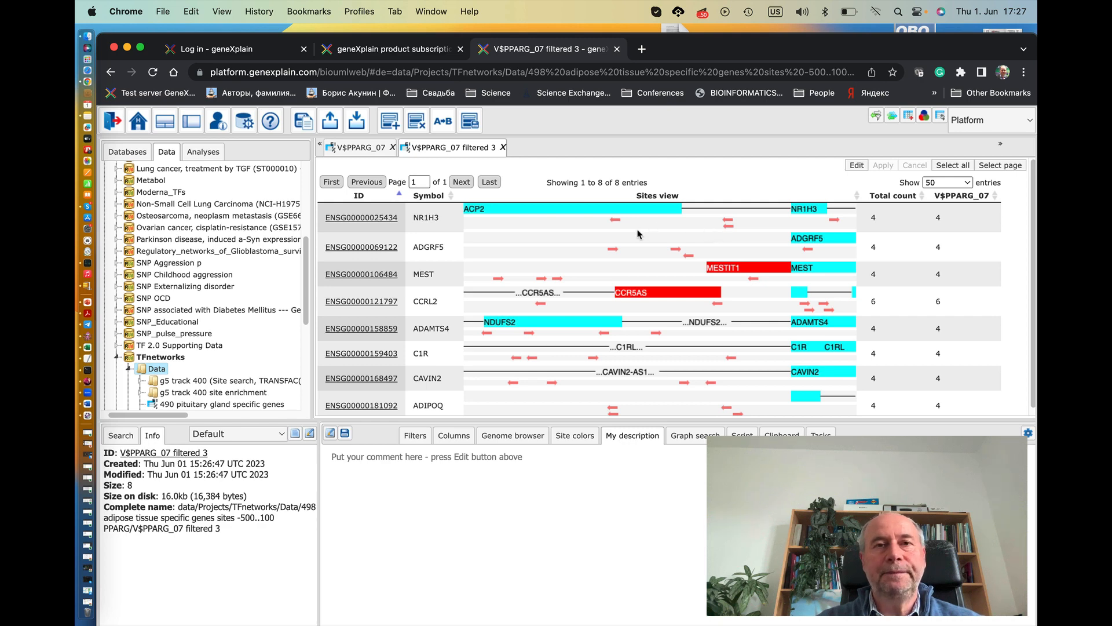